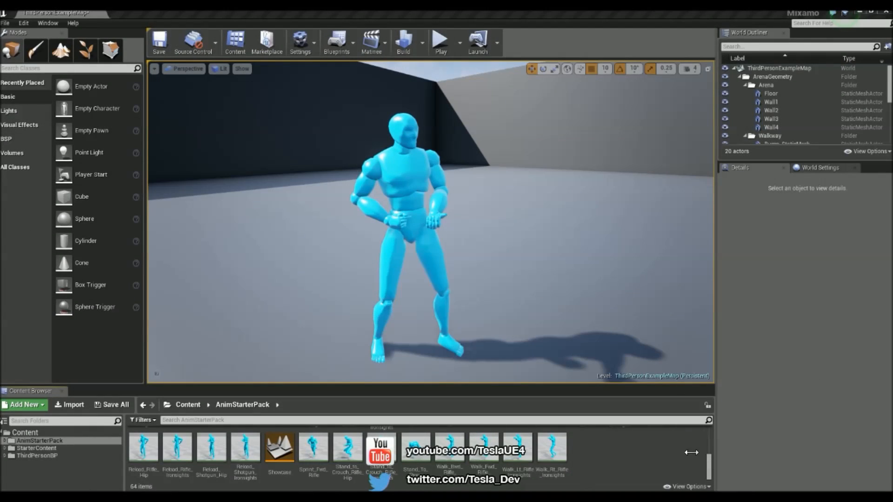
mouse_move(648, 467)
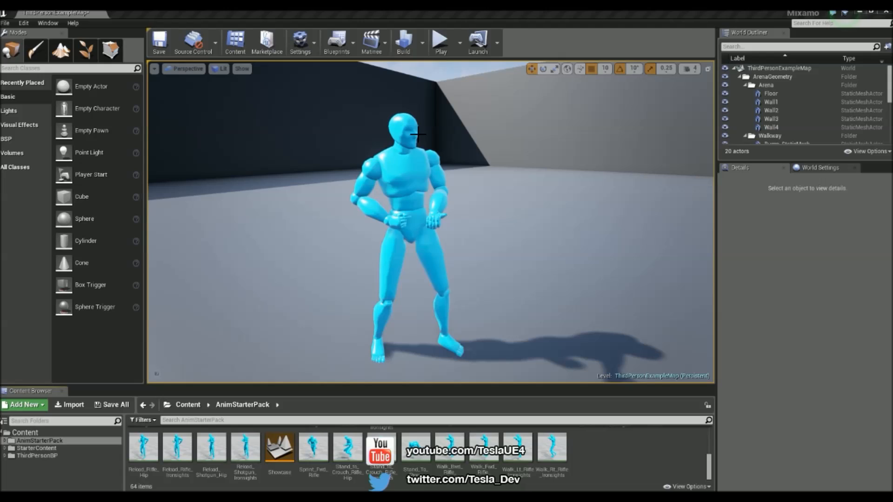
mouse_move(419, 319)
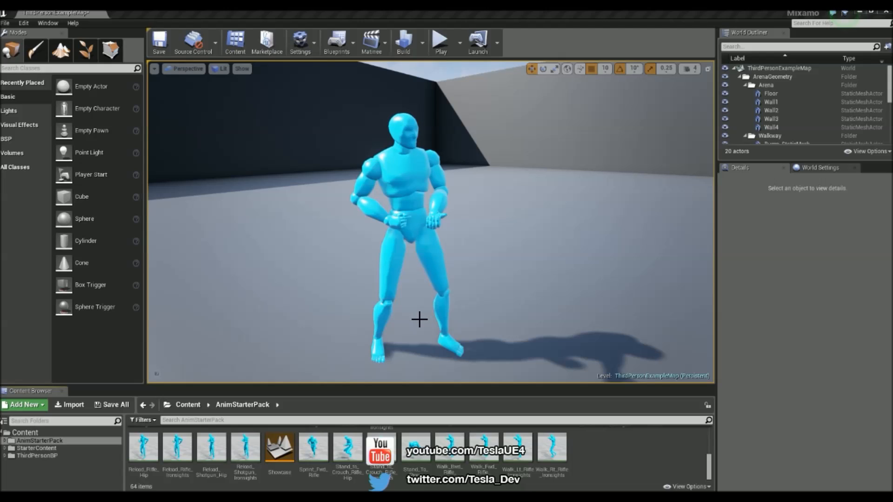
mouse_move(674, 470)
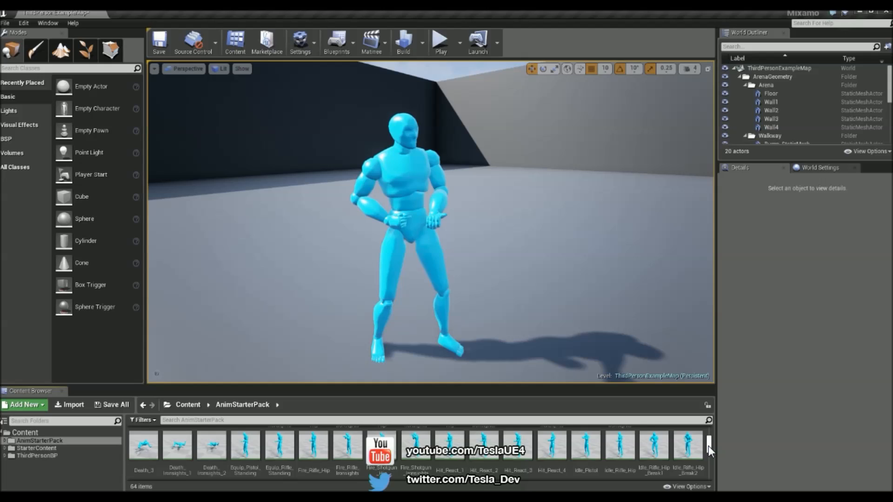
Step: Add the Male Fit A head, torso and legs, then list the Male Fit A arm presets
scroll(left, 3)
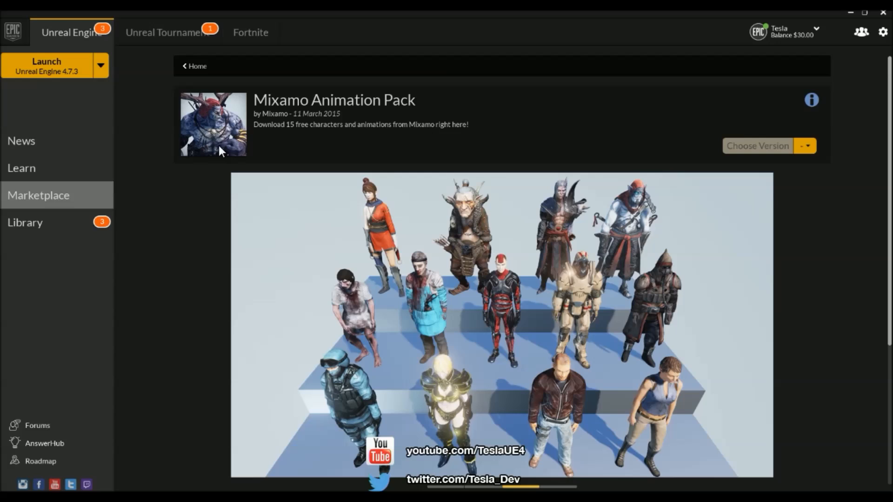
mouse_move(380, 226)
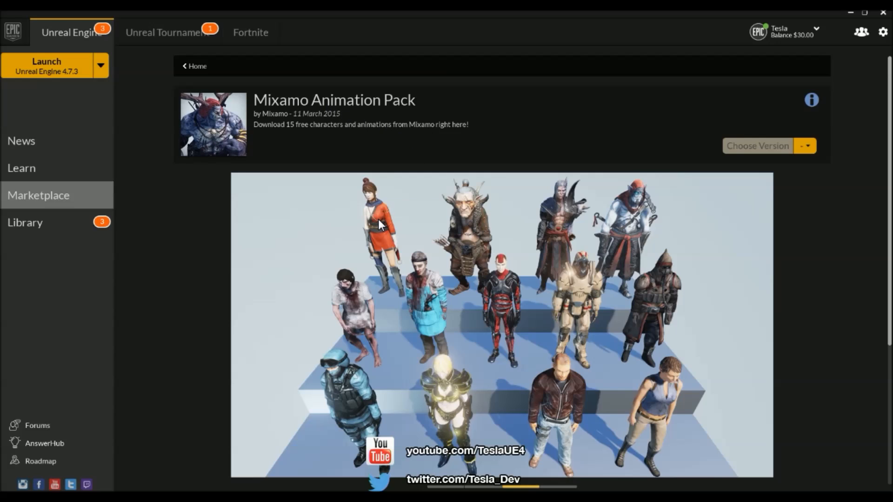
mouse_move(314, 268)
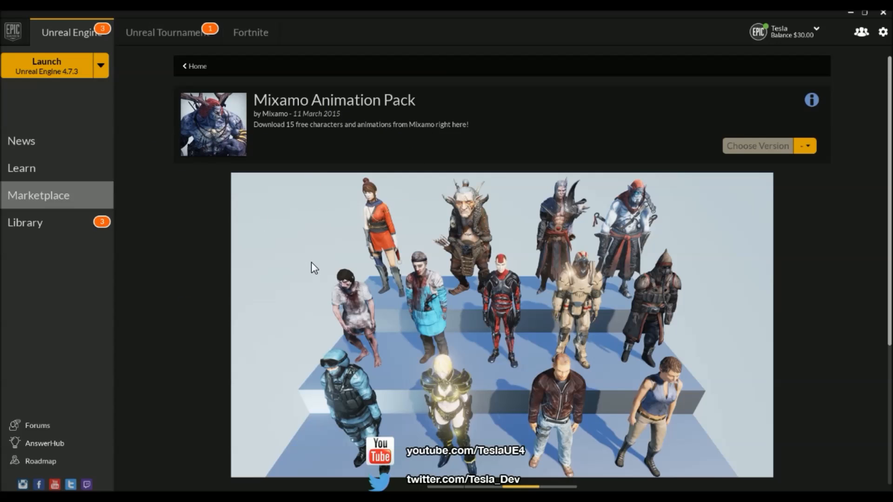
mouse_move(245, 121)
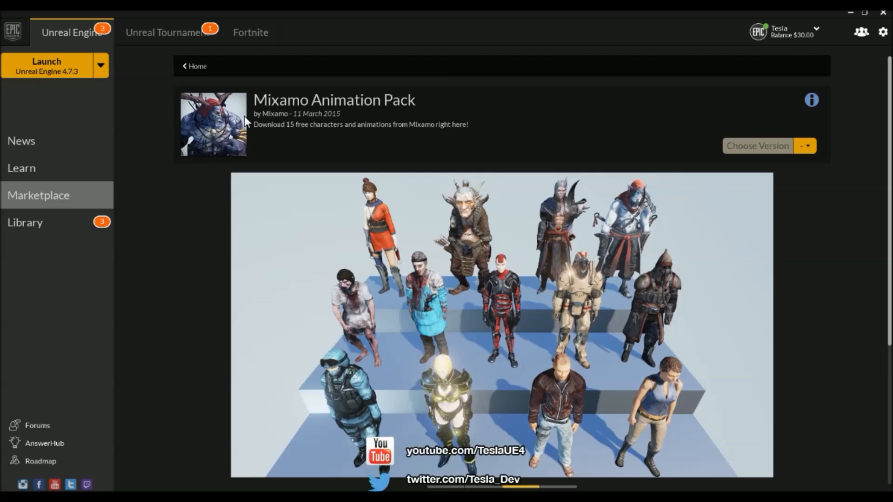
mouse_move(378, 121)
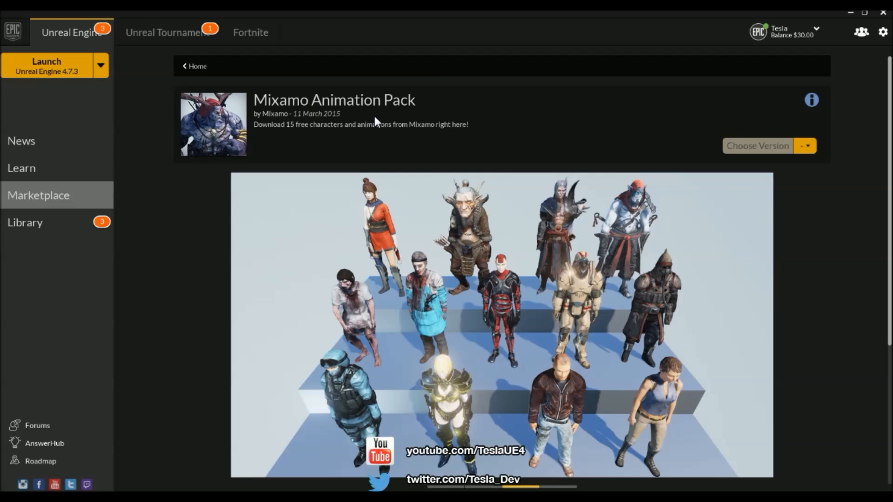
mouse_move(536, 391)
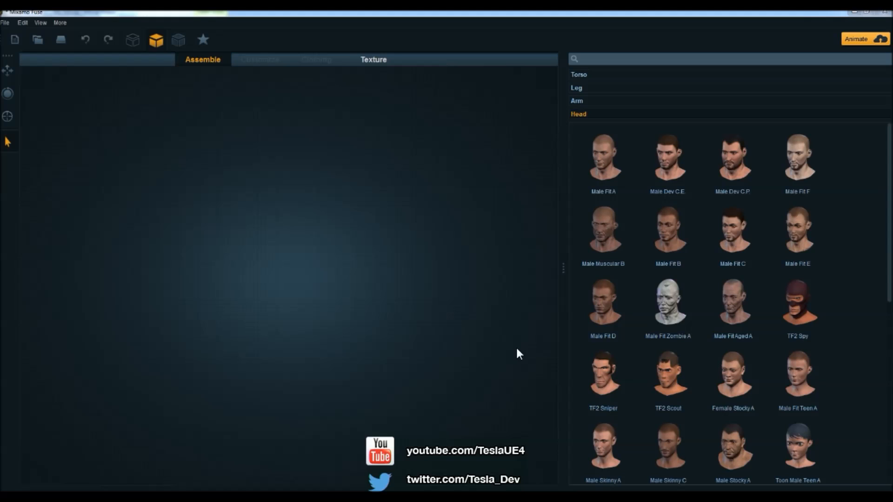
mouse_move(192, 179)
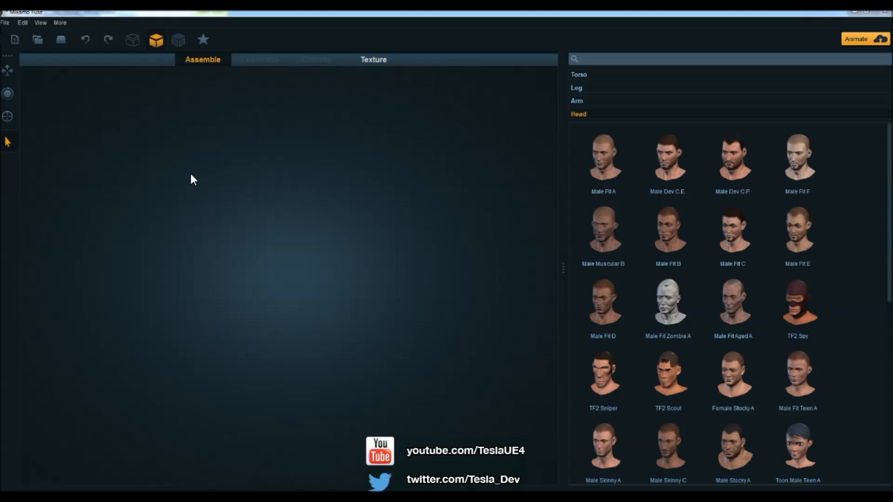
mouse_move(179, 165)
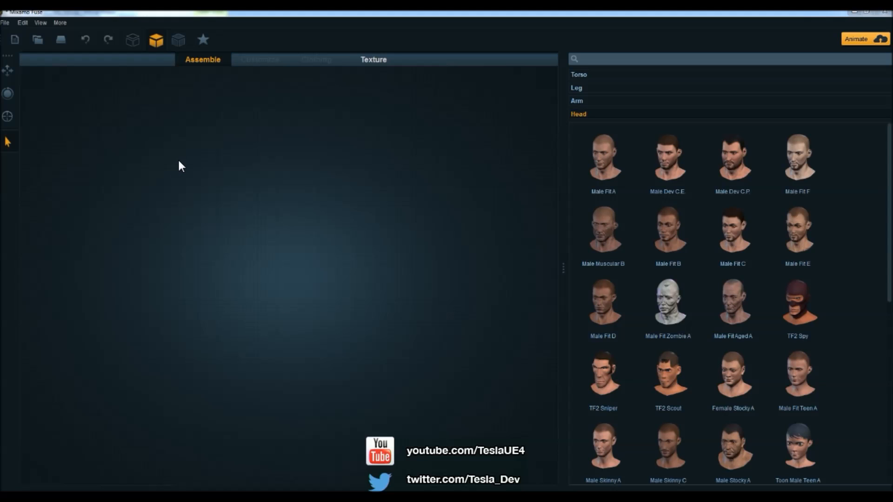
mouse_move(161, 175)
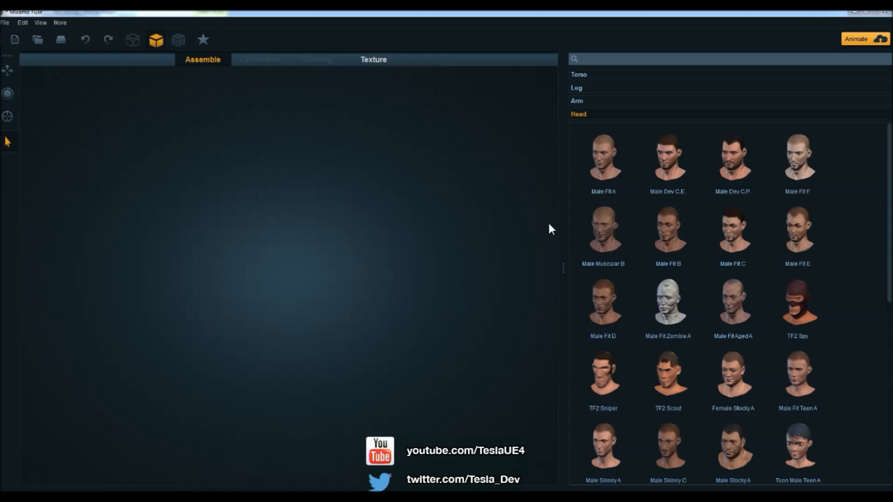
mouse_move(887, 292)
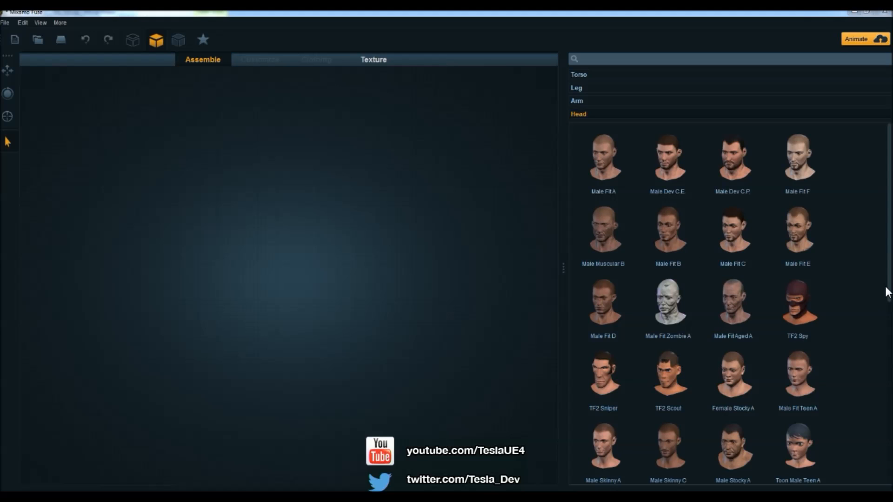
click(603, 158)
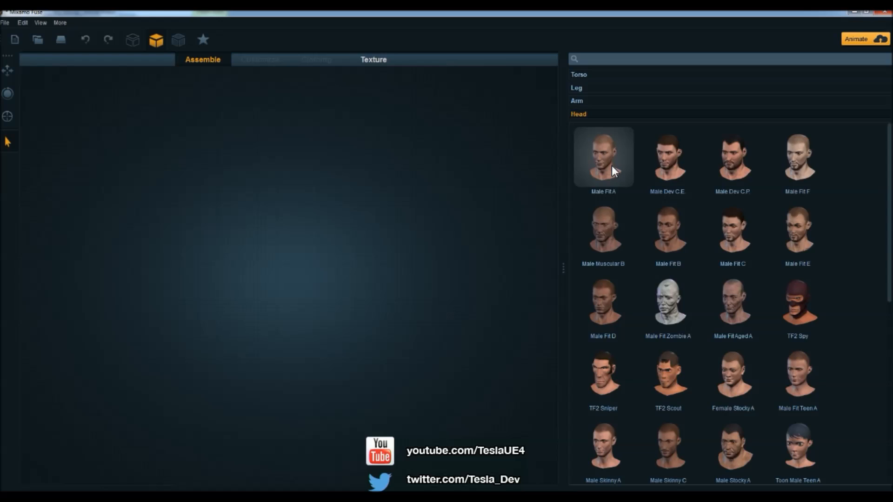
click(602, 156)
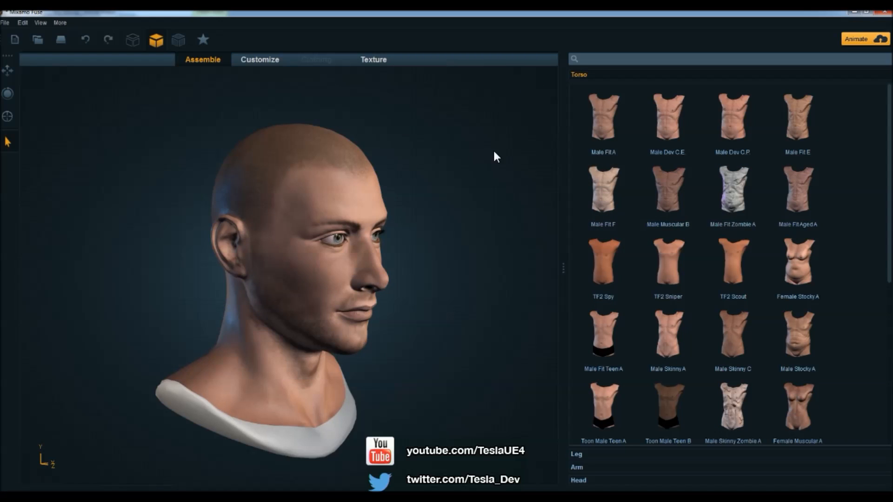
mouse_move(433, 340)
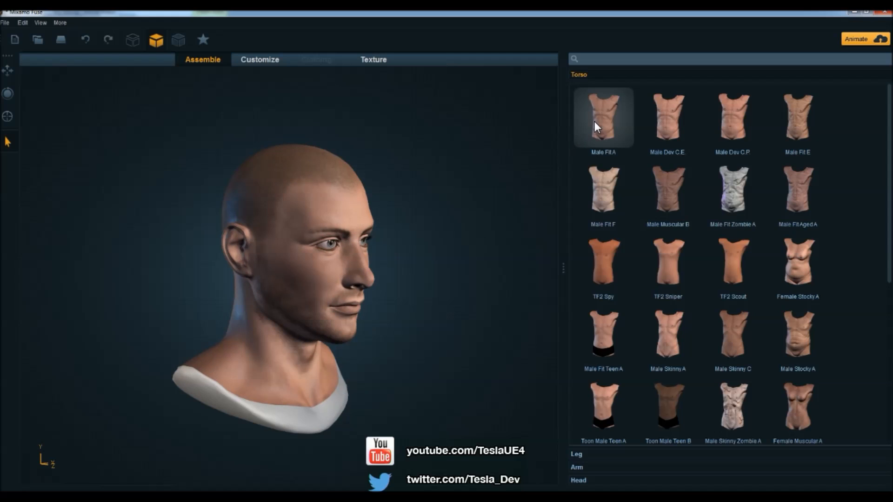
click(576, 454)
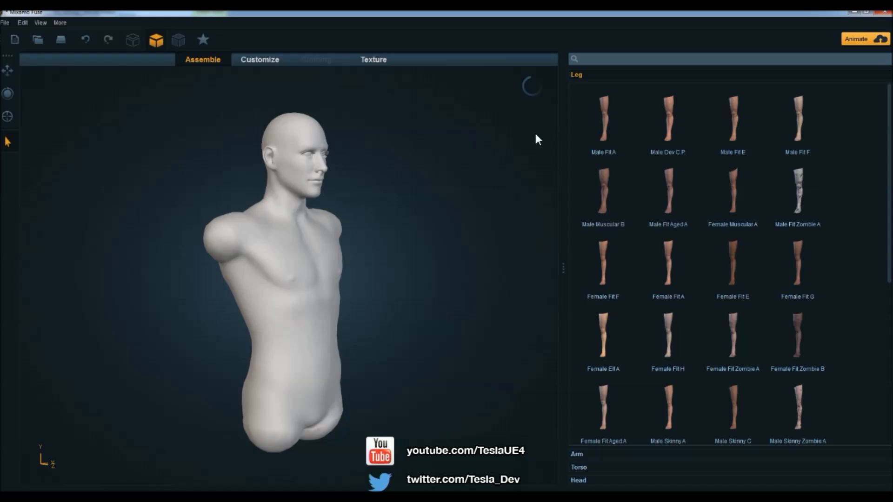
click(602, 118)
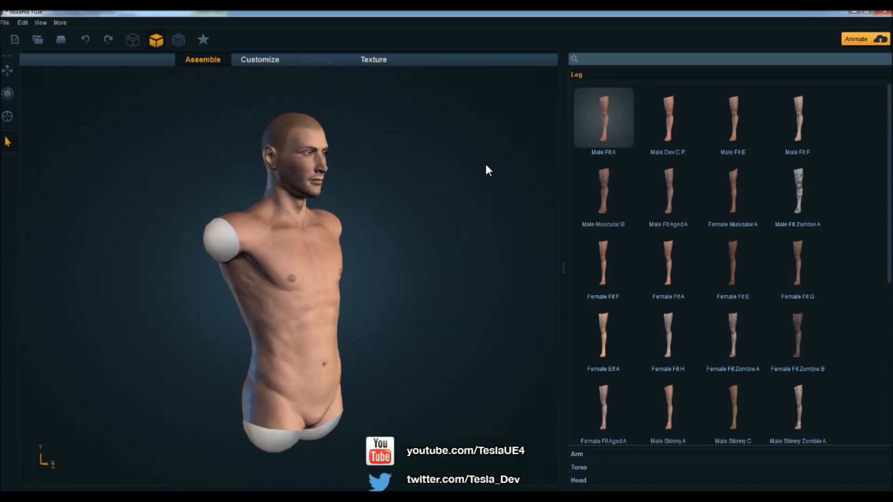
click(576, 454)
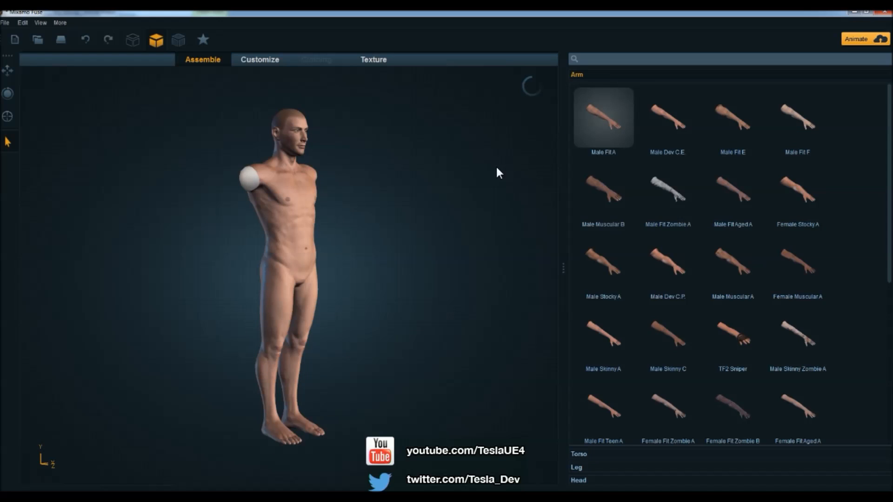
Step: Attach the Male Fit A arms to finish the T-posed body
click(578, 454)
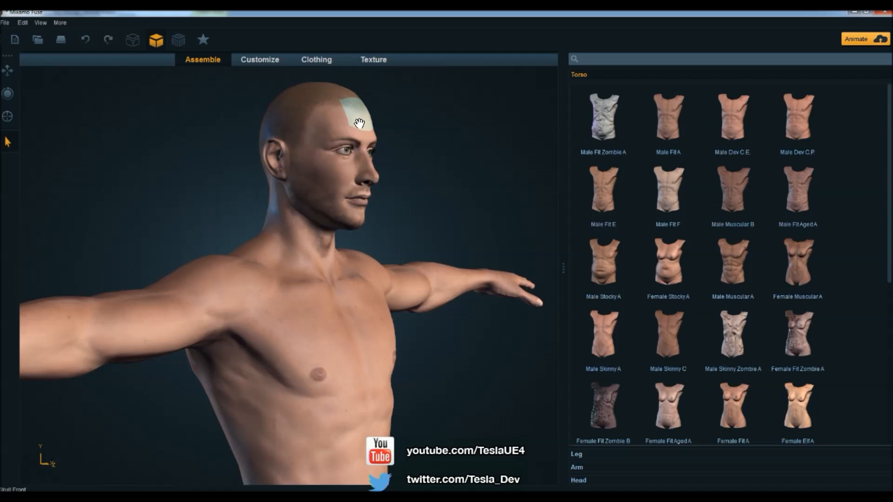
mouse_move(299, 233)
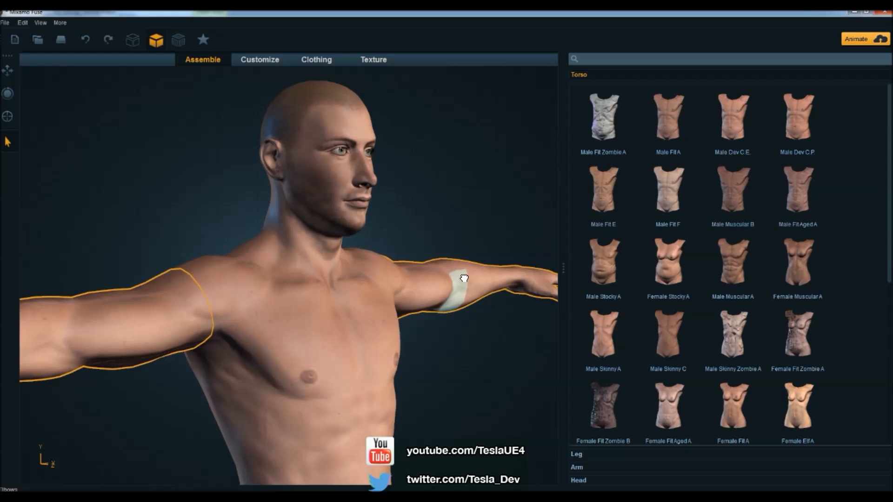
Step: In Customize, select the head and neck regions to show their shape sliders
click(259, 59)
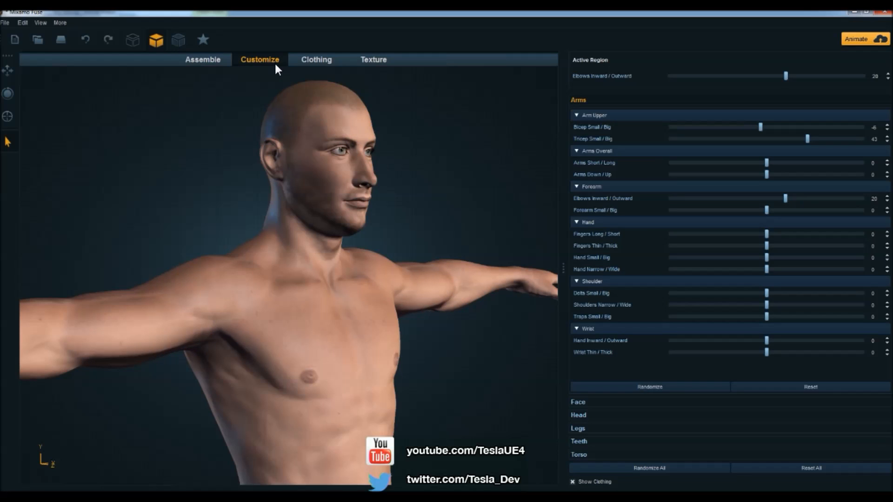
mouse_move(313, 160)
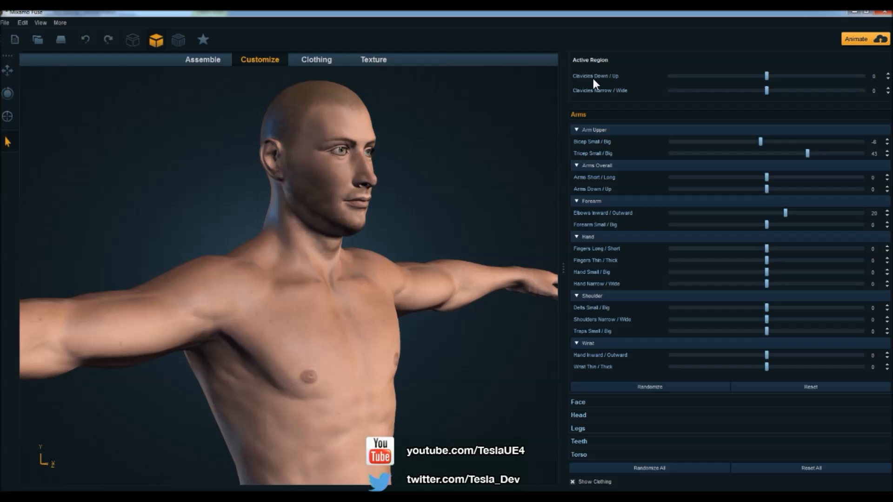
click(307, 148)
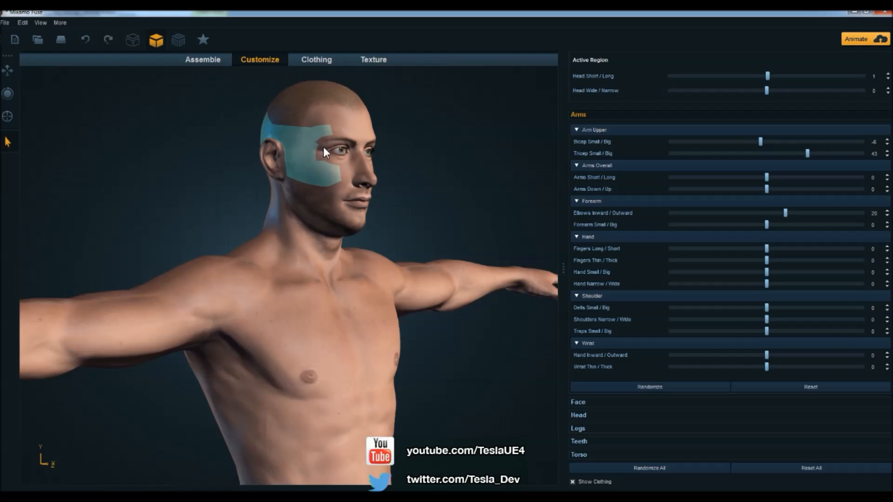
click(327, 228)
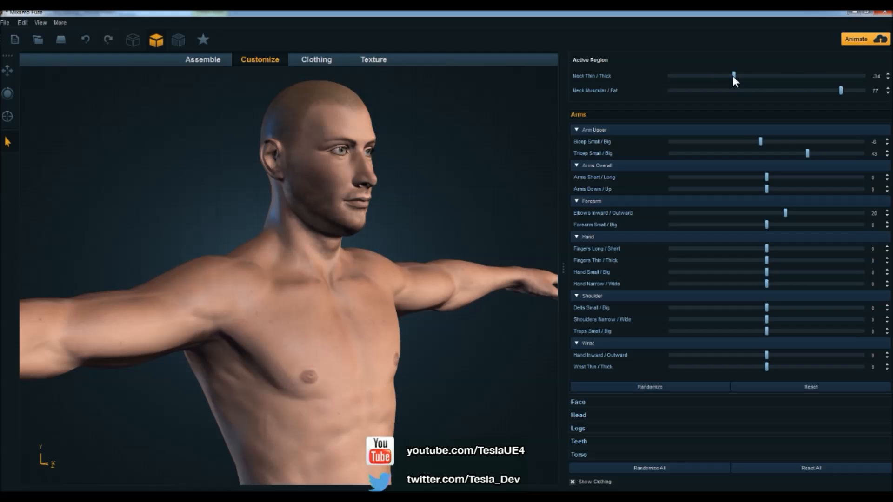
mouse_move(314, 59)
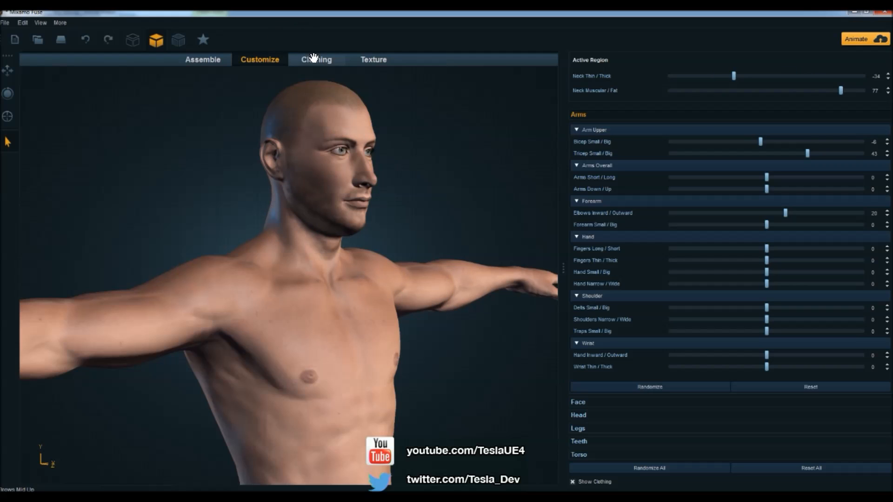
Step: Browse Clothing and choose jeans under Bottoms and a pair of shoes
click(315, 59)
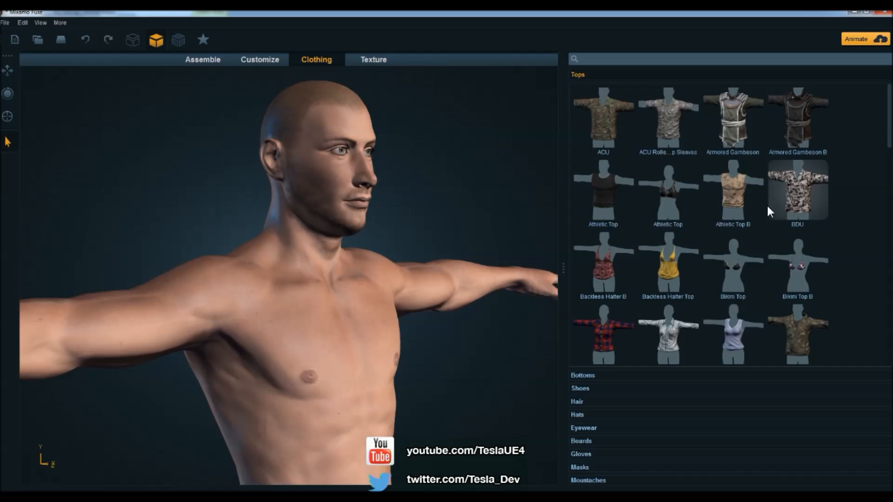
scroll(down, 3)
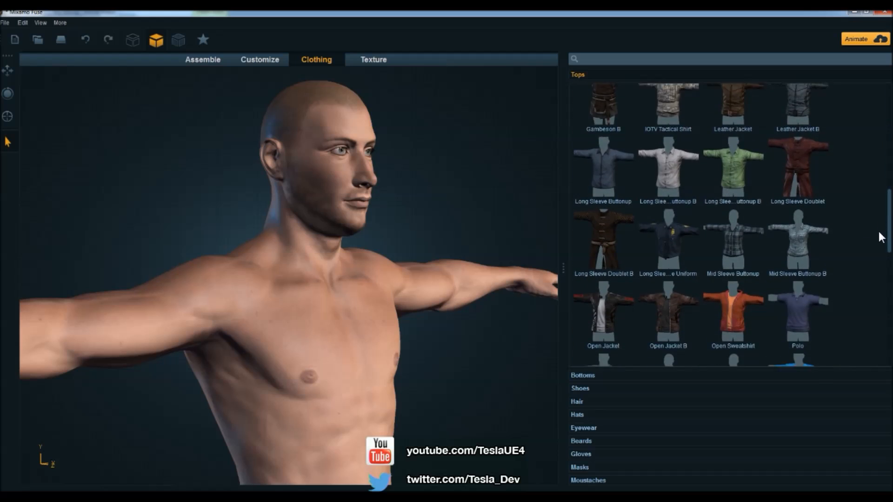
scroll(down, 3)
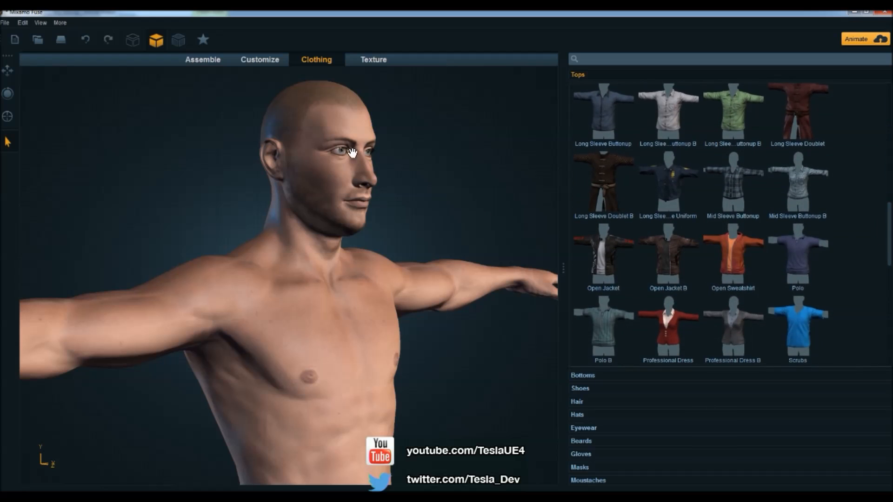
mouse_move(310, 230)
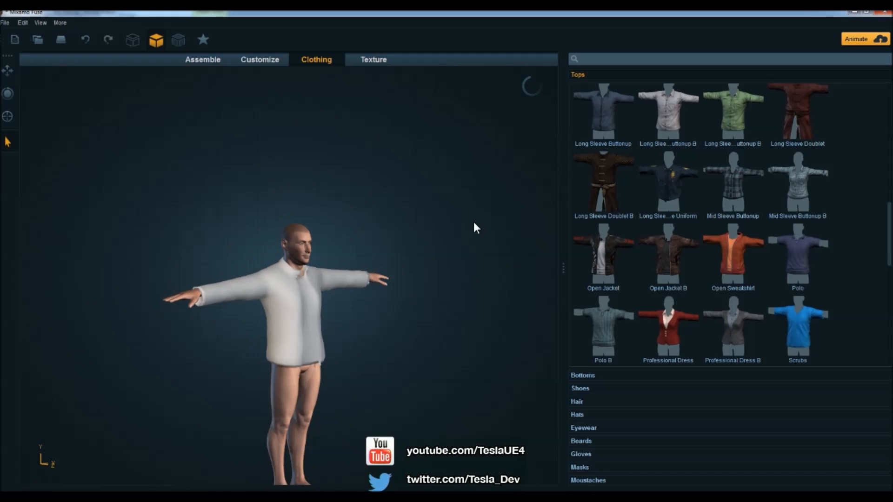
click(583, 375)
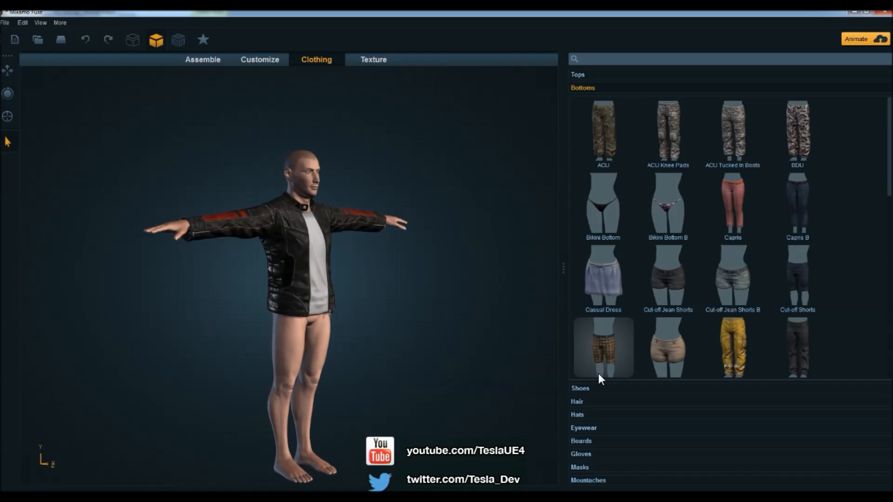
scroll(down, 3)
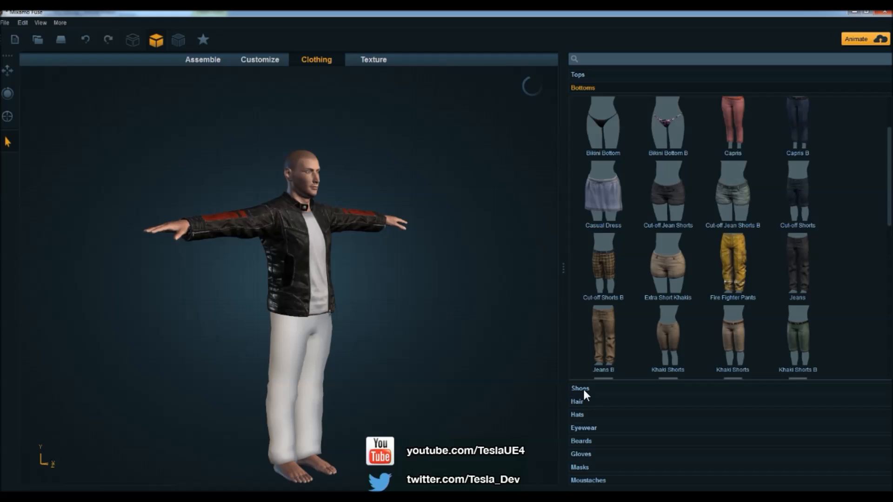
click(579, 388)
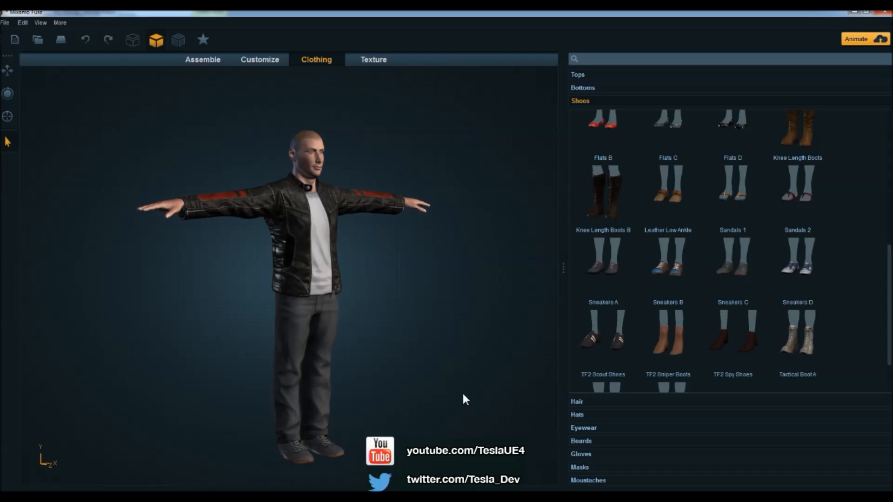
Step: Put the grey Beanie A on the character and browse the Masks category
click(576, 413)
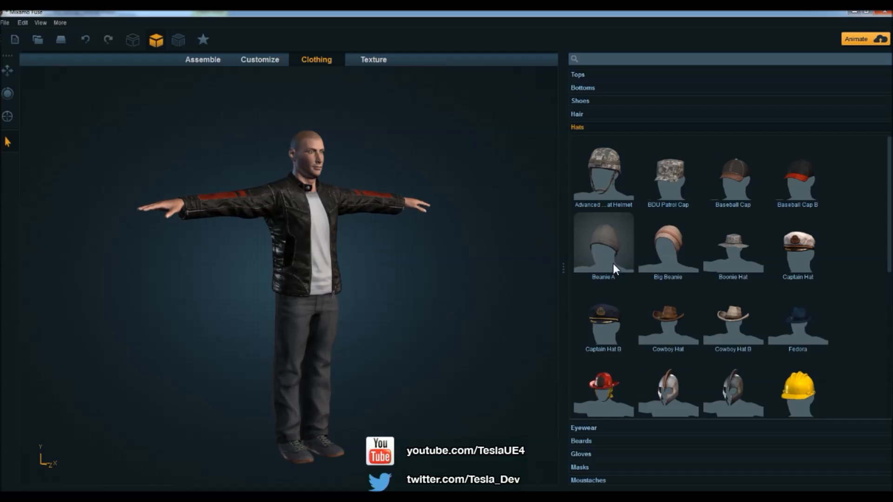
click(603, 245)
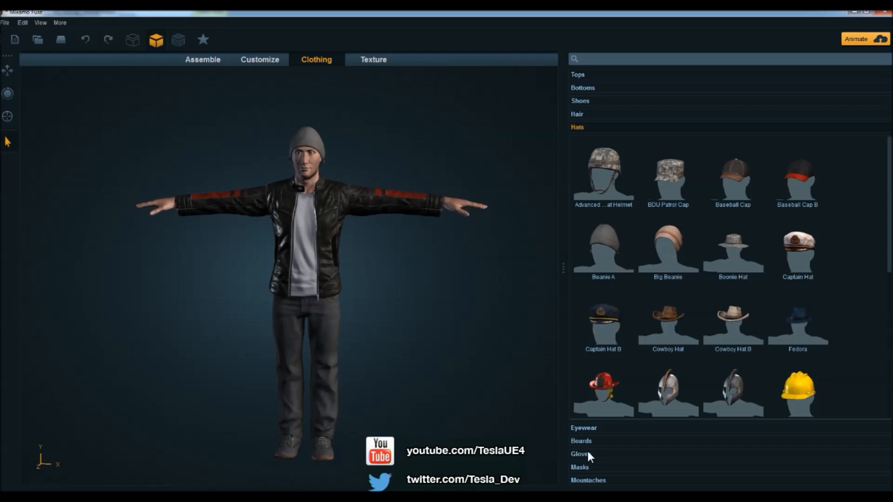
click(580, 467)
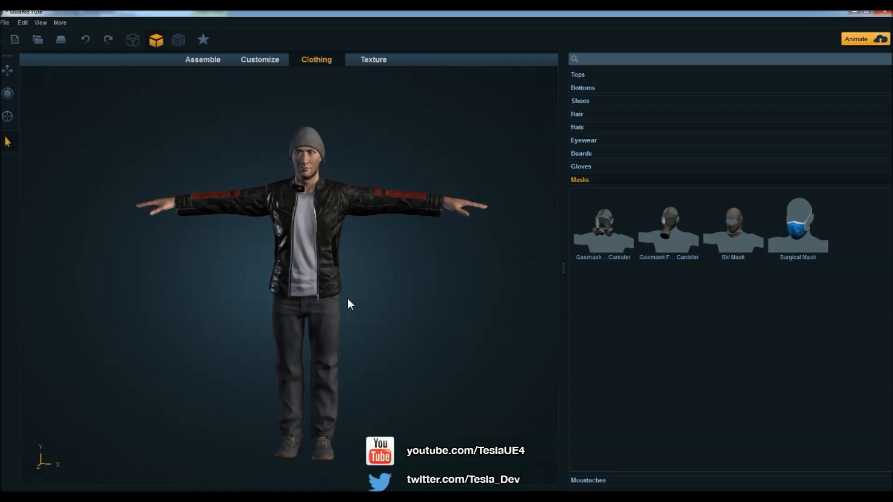
mouse_move(343, 297)
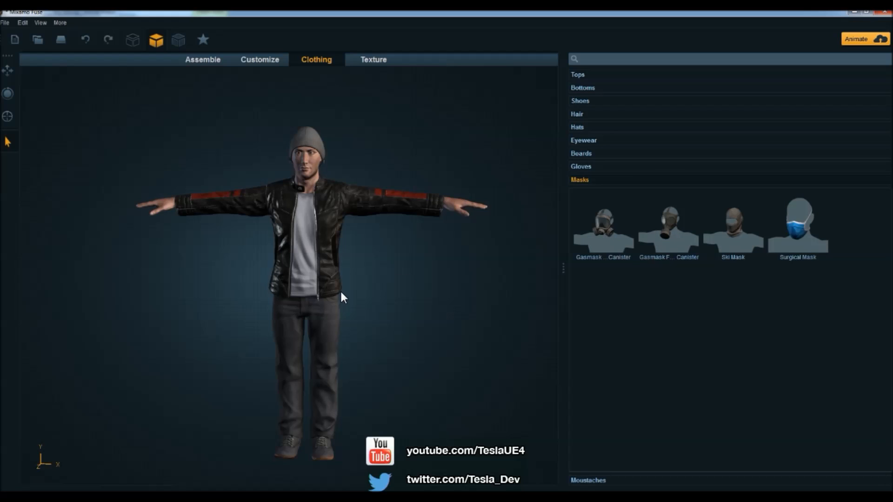
click(373, 59)
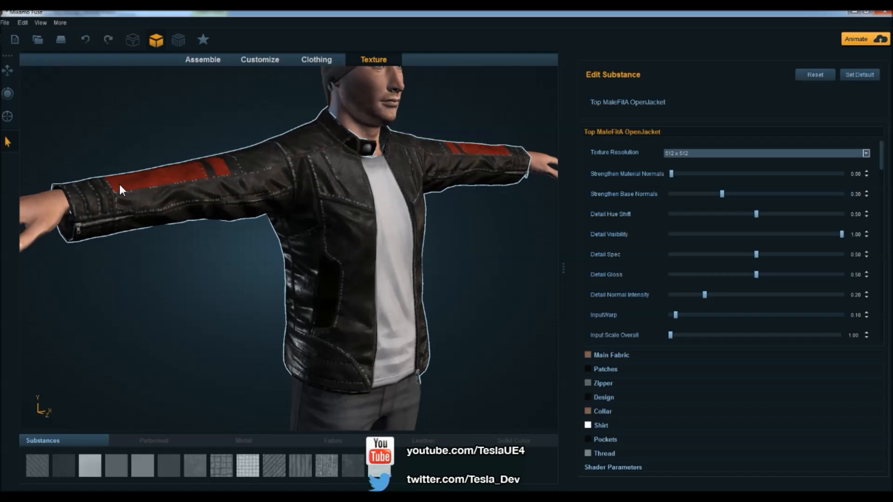
mouse_move(268, 342)
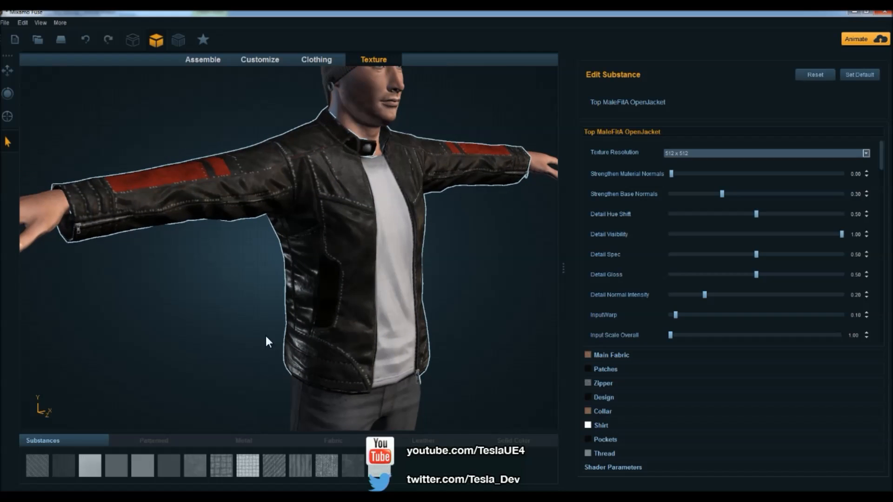
Step: Set the jacket's Patches Leather Color to blue in the Select Color dialog
click(605, 368)
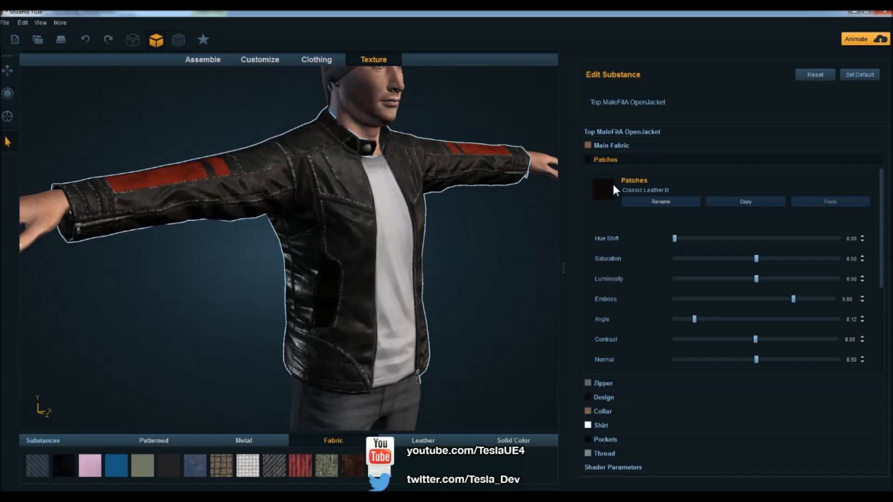
mouse_move(493, 236)
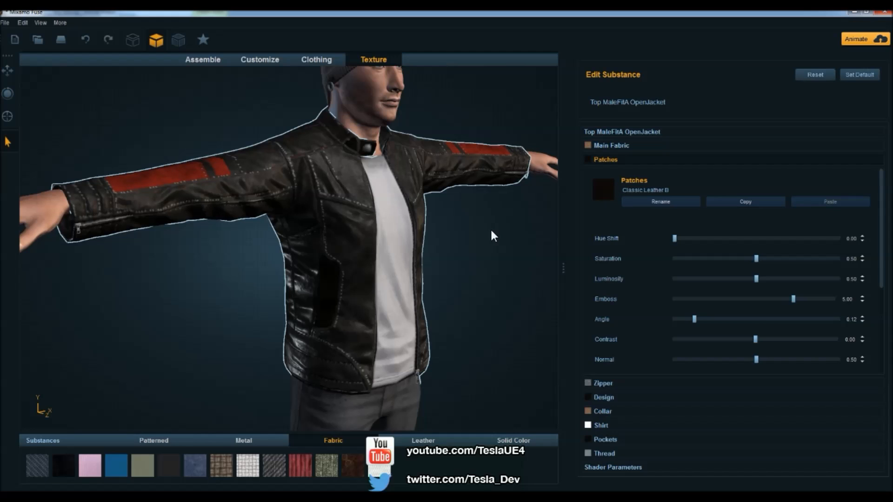
scroll(down, 3)
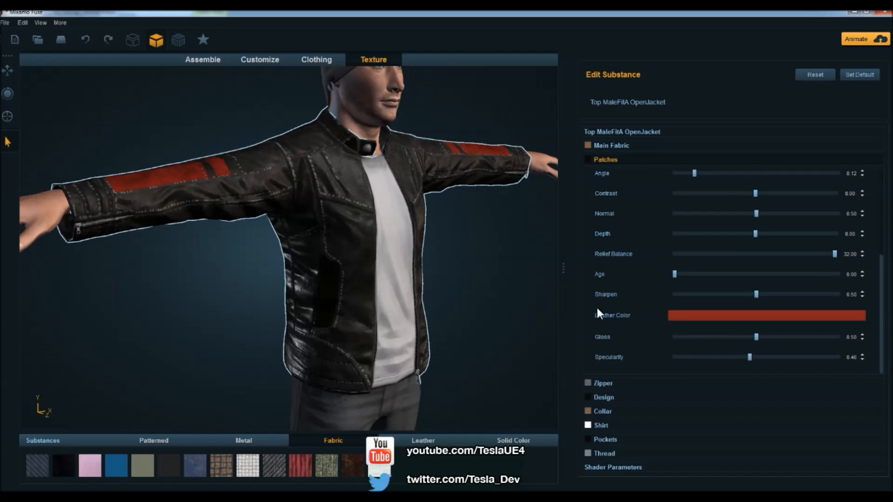
click(766, 315)
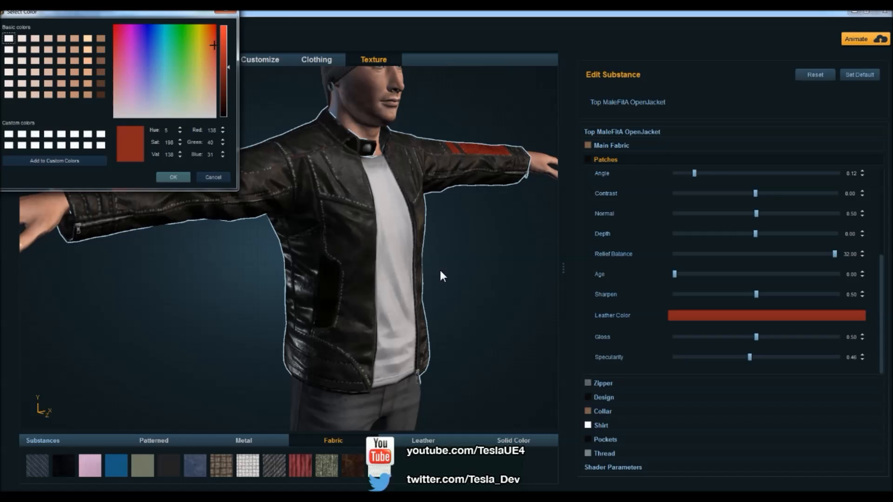
click(175, 115)
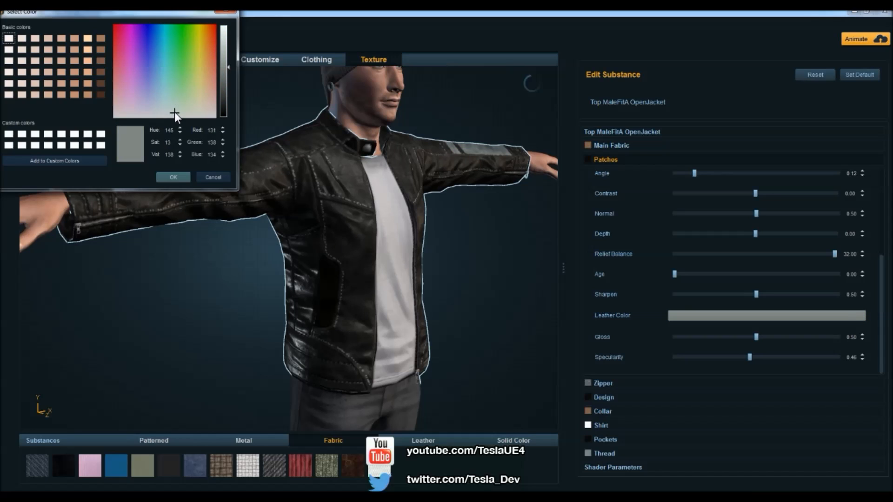
click(174, 54)
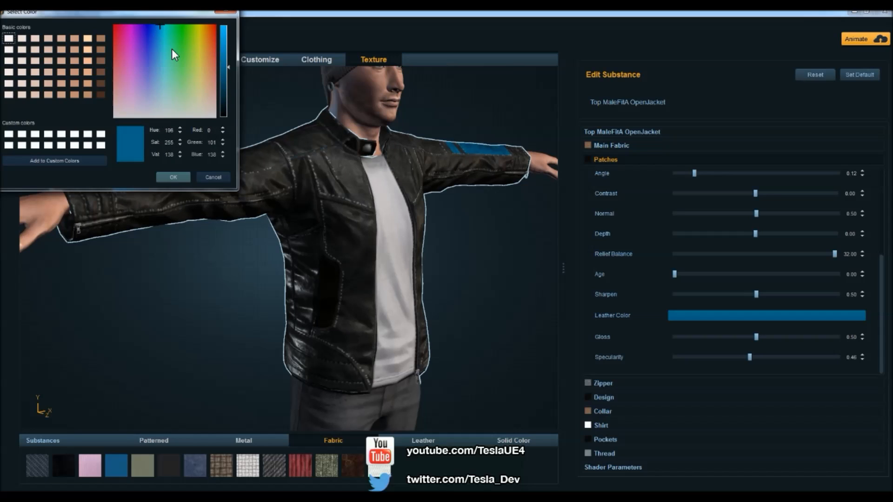
click(173, 177)
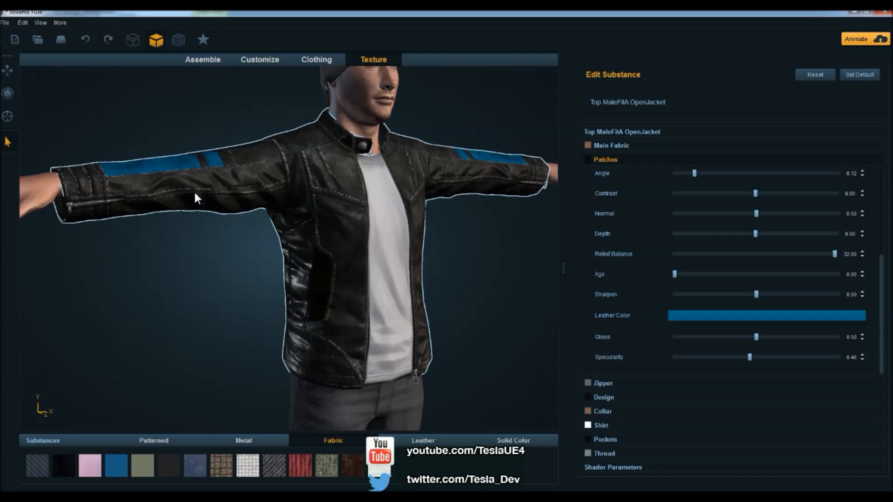
mouse_move(320, 260)
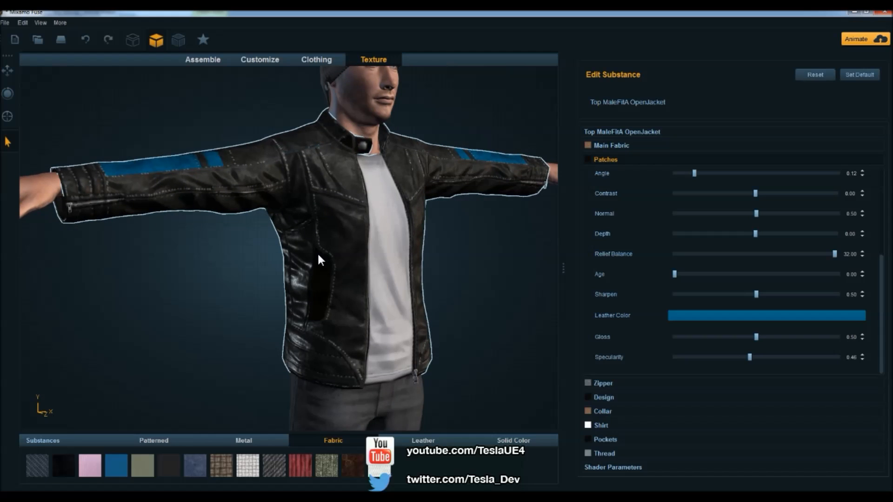
click(605, 159)
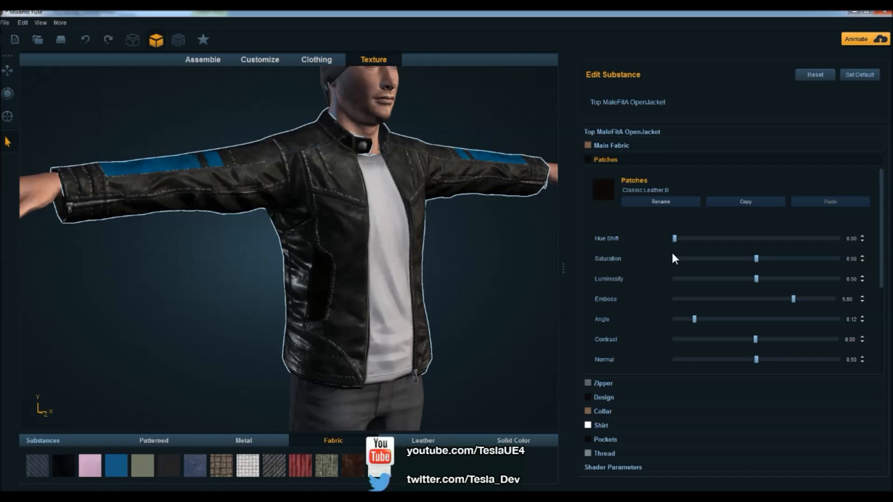
mouse_move(612, 144)
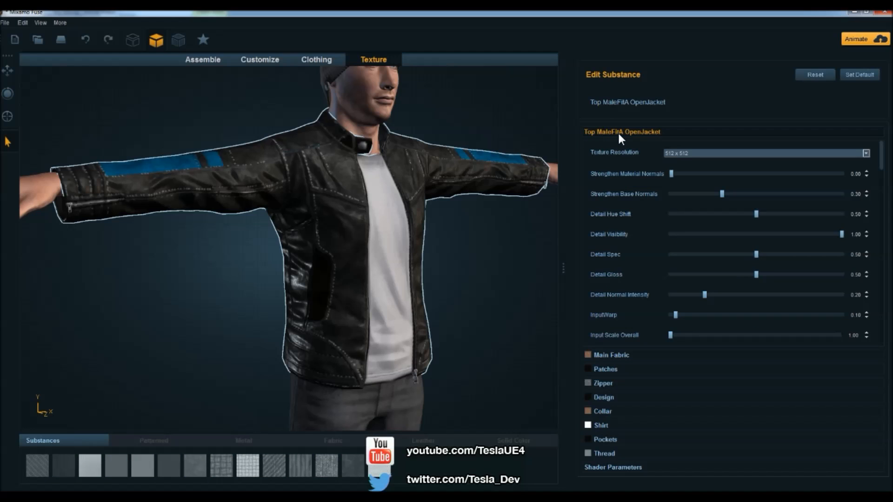
mouse_move(588, 148)
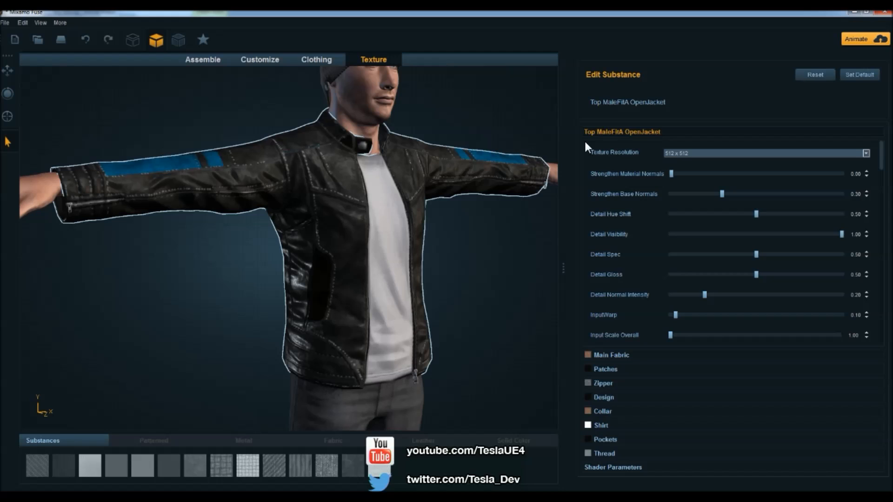
mouse_move(643, 162)
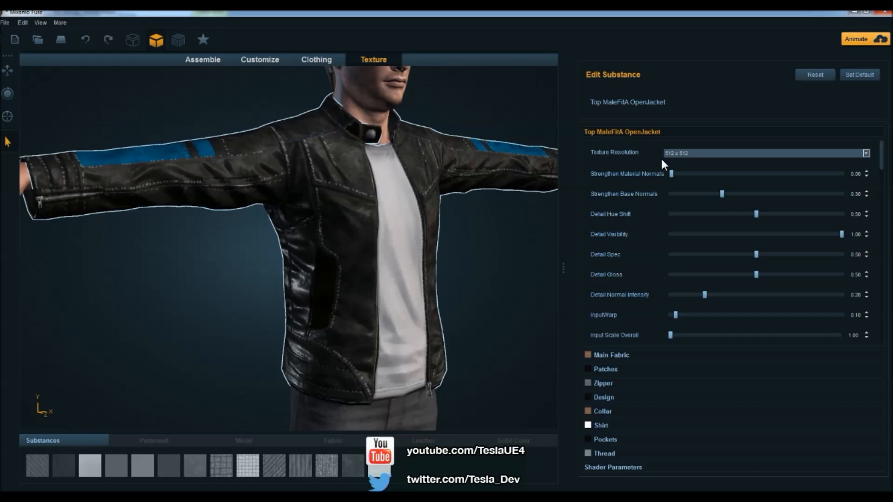
Step: Set Texture Resolution to 1024 × 1024 for both the jacket and the body
click(865, 152)
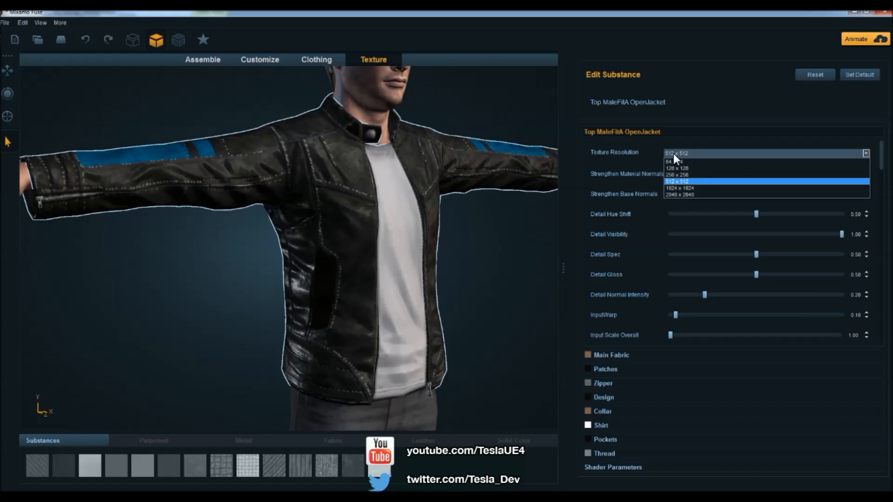
mouse_move(689, 188)
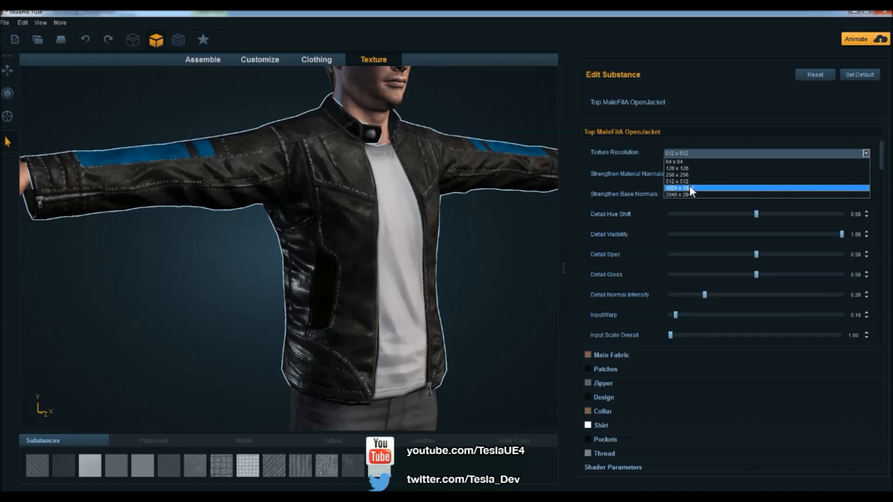
click(677, 188)
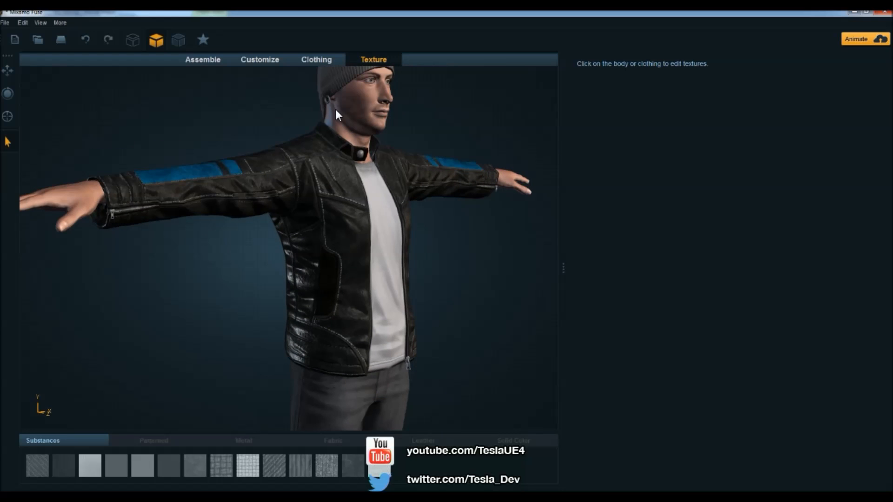
click(336, 114)
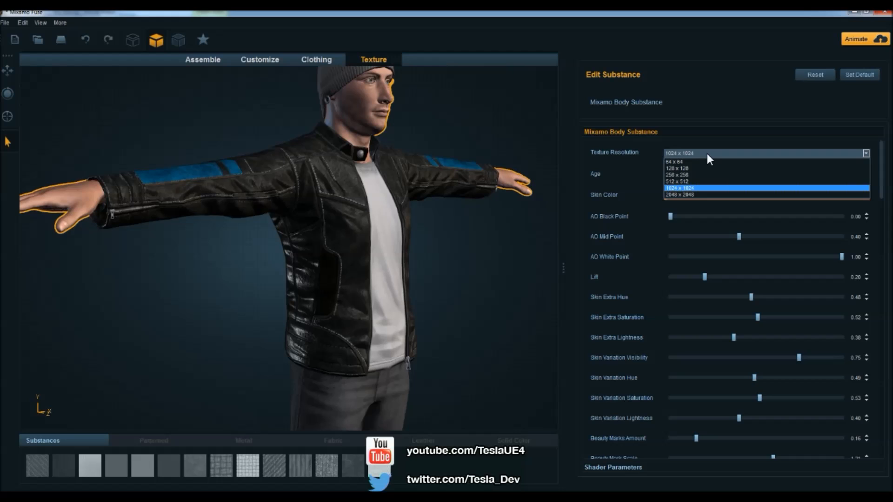
click(678, 188)
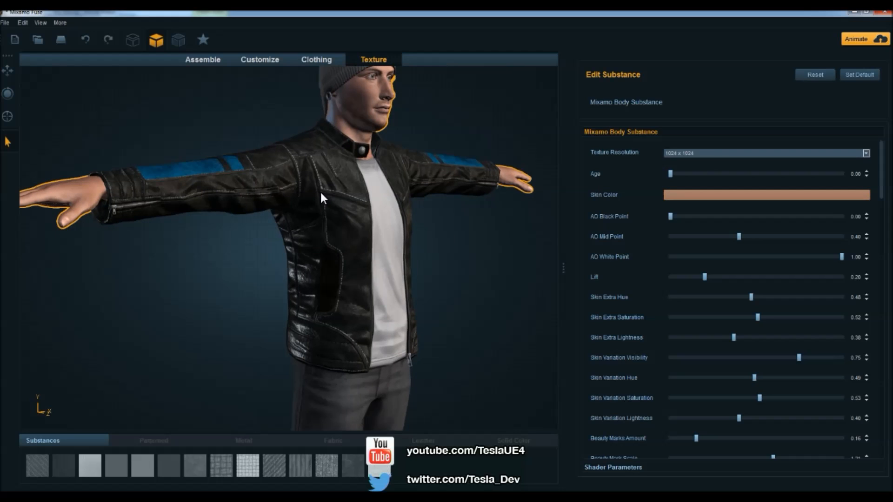
mouse_move(642, 168)
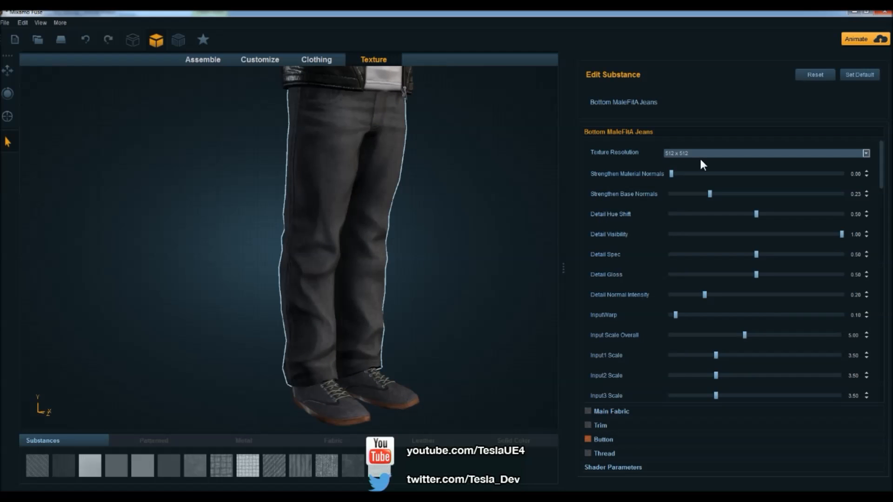
Step: Pick 1024 × 1024 in the jeans' Edit Substance Texture Resolution dropdown
click(865, 153)
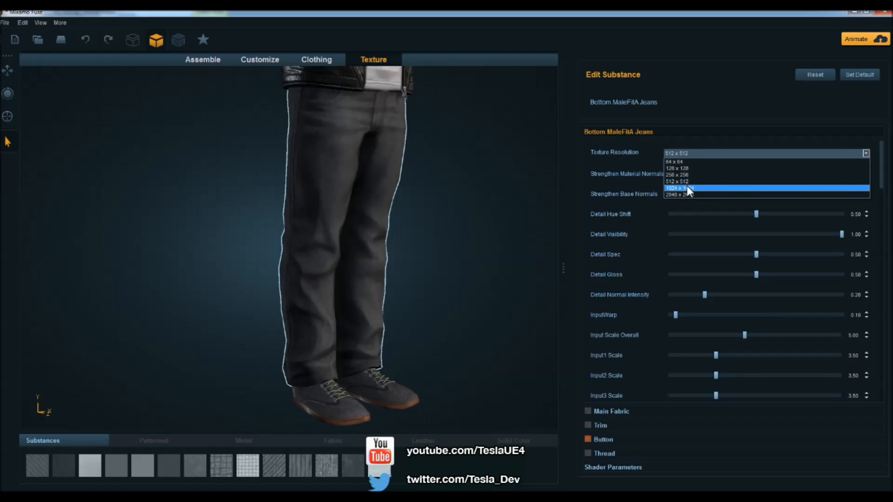
click(683, 188)
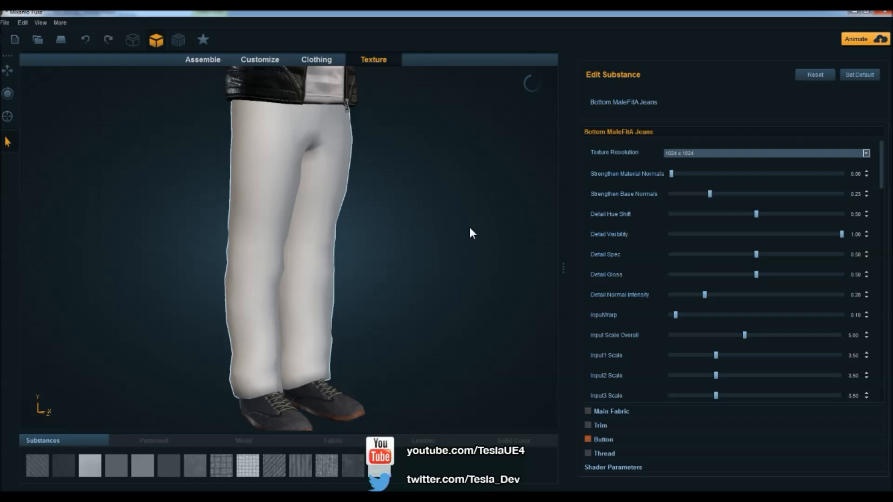
scroll(down, 3)
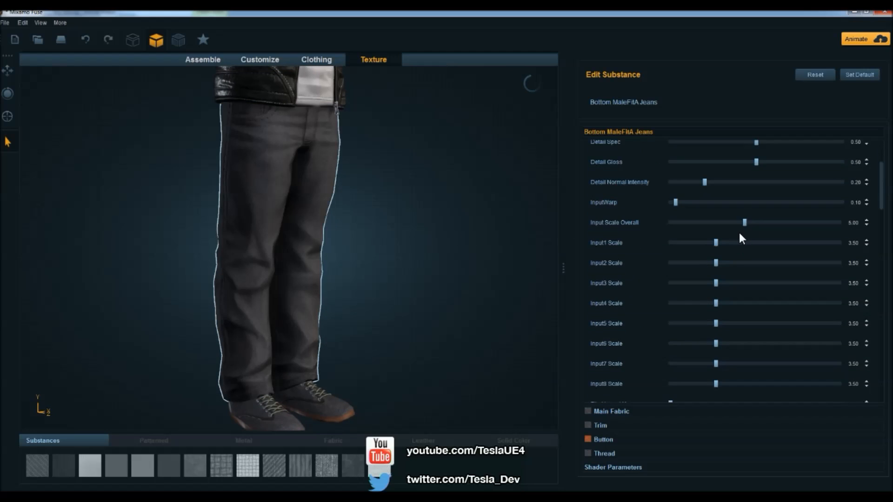
scroll(up, 3)
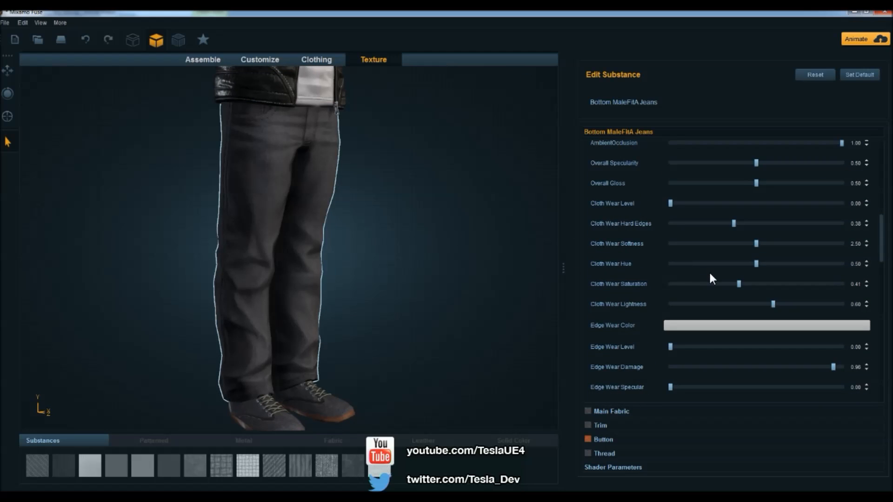
scroll(down, 3)
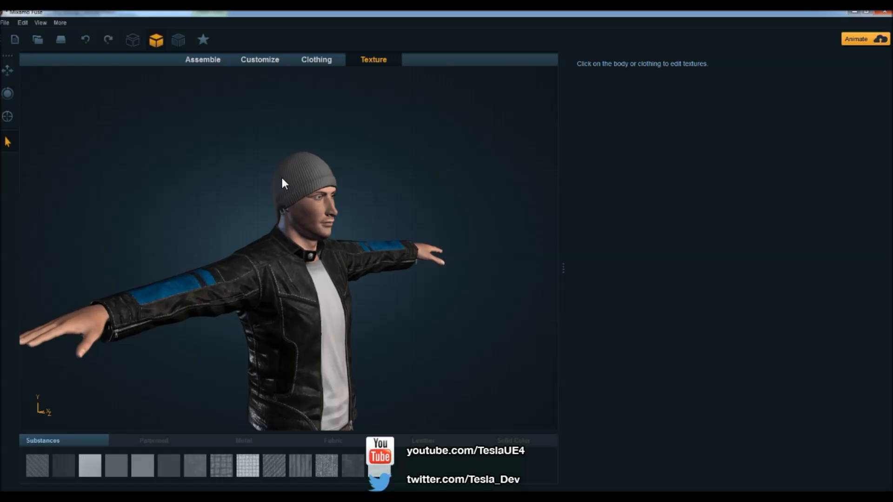
Step: Select the beanie, expand Main_Fabric and apply a dark fabric swatch
click(302, 170)
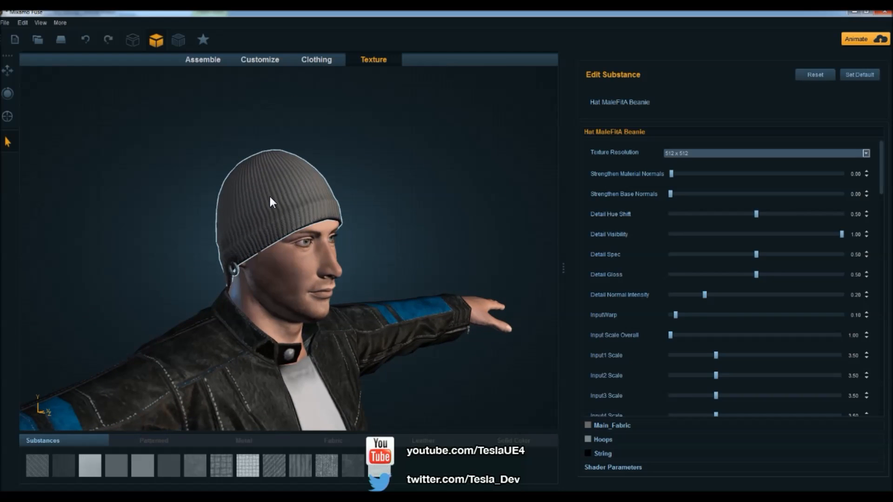
click(612, 425)
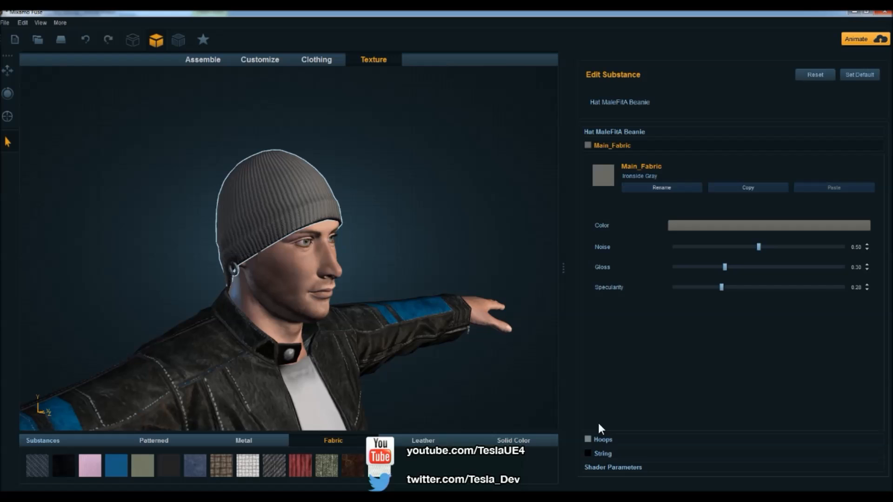
mouse_move(333, 453)
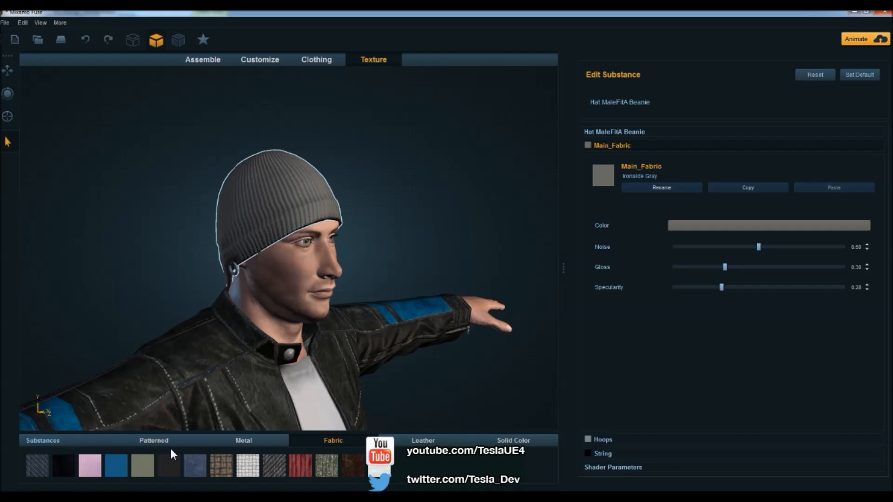
click(513, 440)
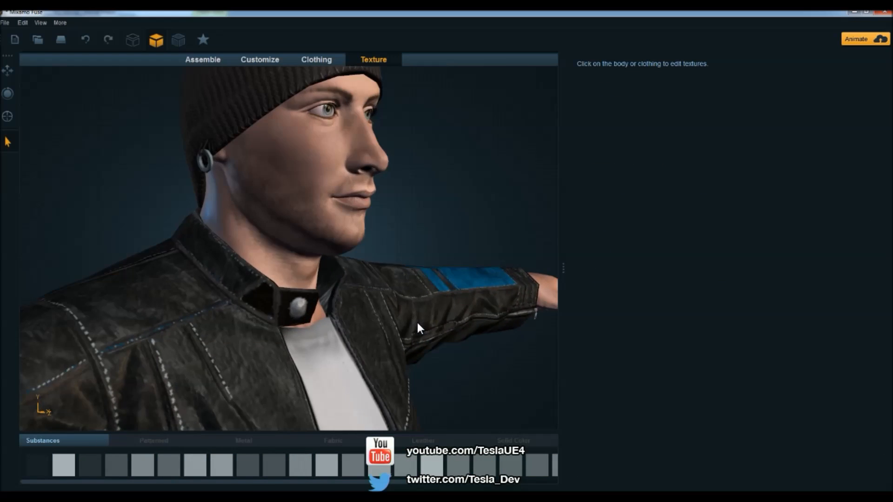
Step: Send the character through File > Animate with Mixamo and upload it
scroll(down, 3)
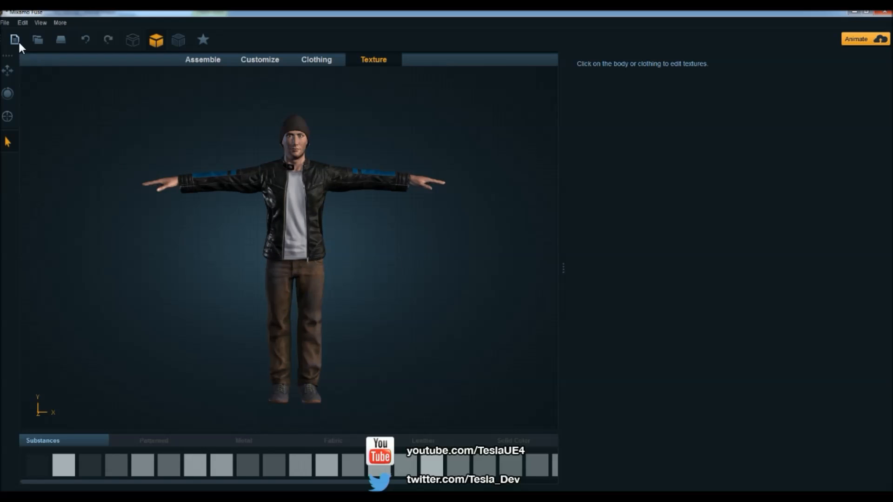
click(4, 22)
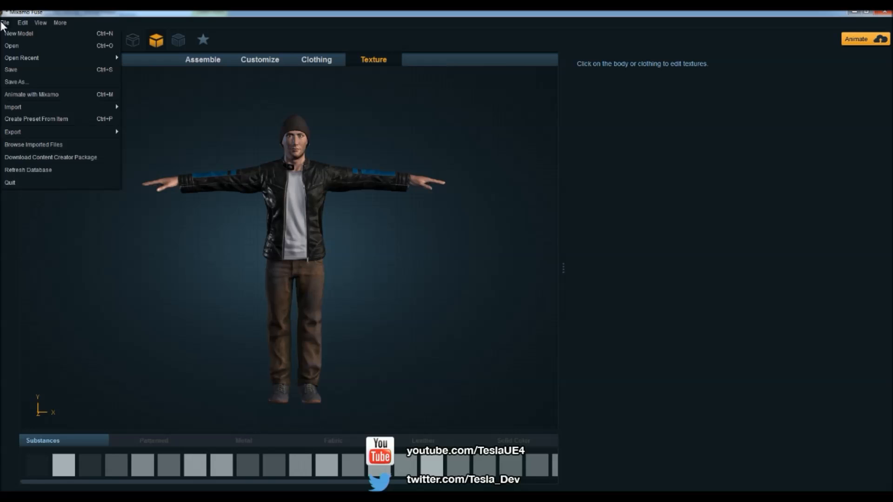
click(31, 94)
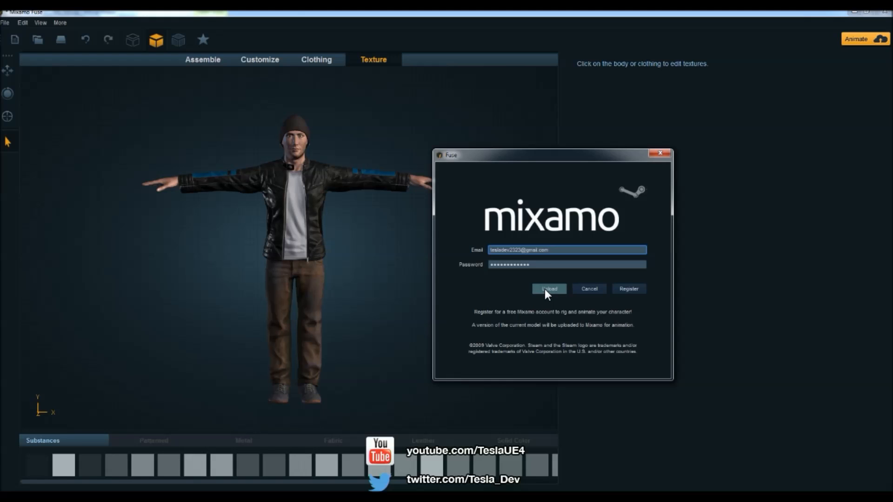
click(548, 289)
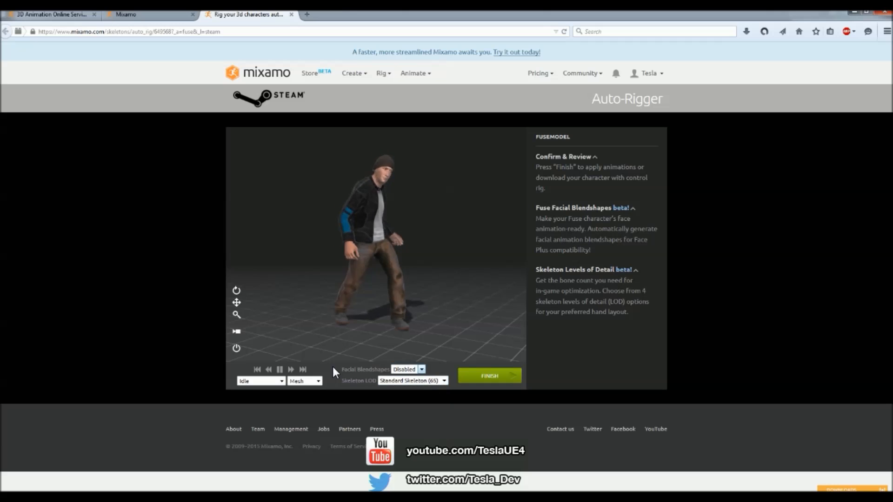
Step: Leave Facial Blendshapes set to Disabled and finish the Auto-Rigger
click(421, 369)
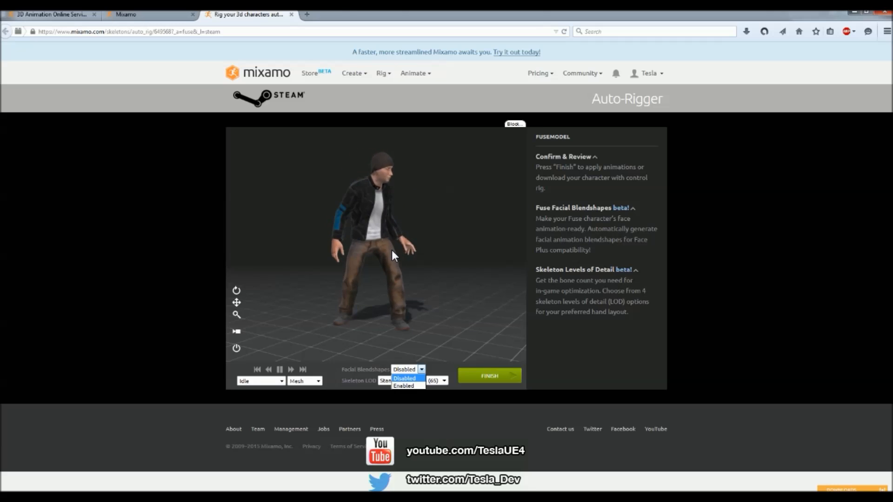
click(404, 378)
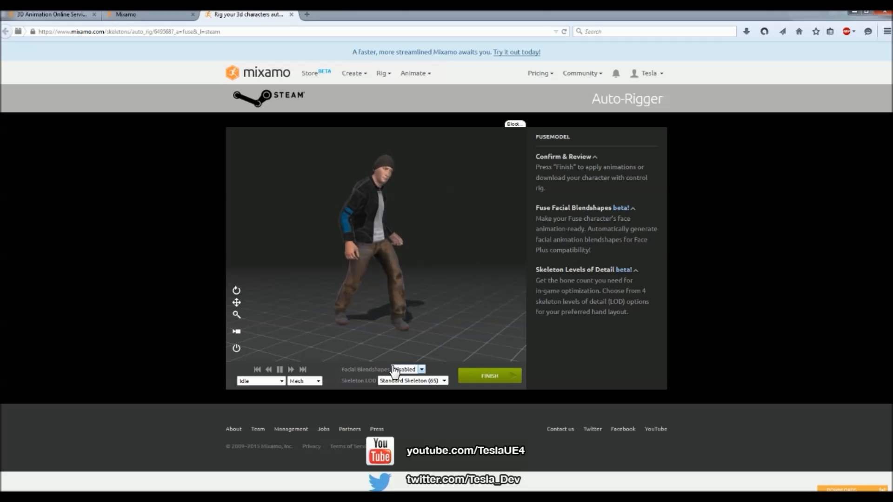
click(489, 376)
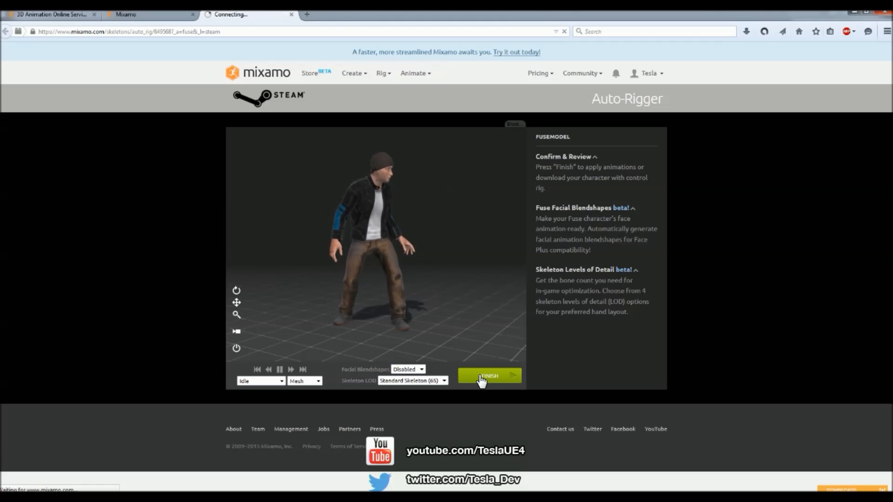
click(489, 375)
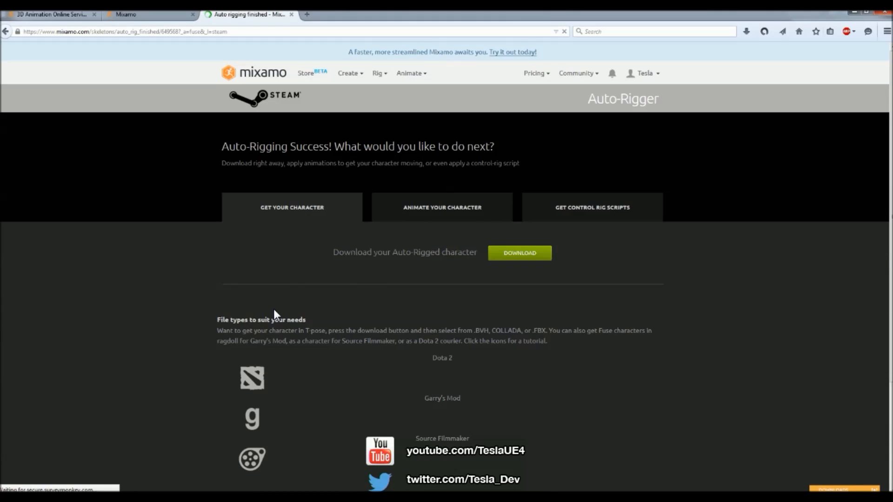
Step: Download the rigged FuseModel from Mixamo as FBX for Unreal Engine 4 (.fbx)
click(519, 253)
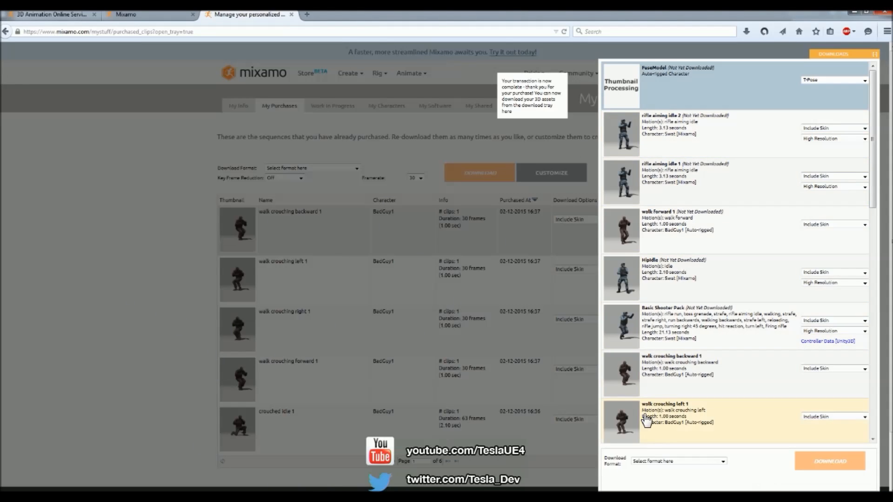
click(677, 462)
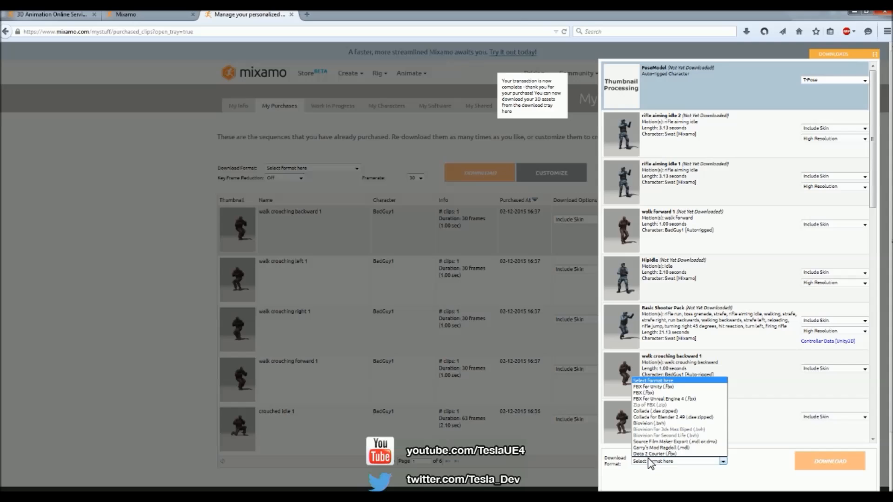
mouse_move(654, 399)
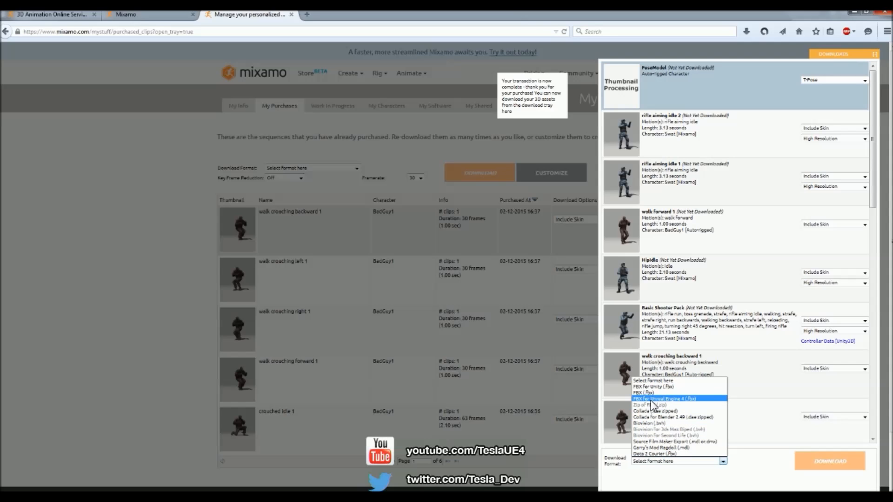
click(664, 399)
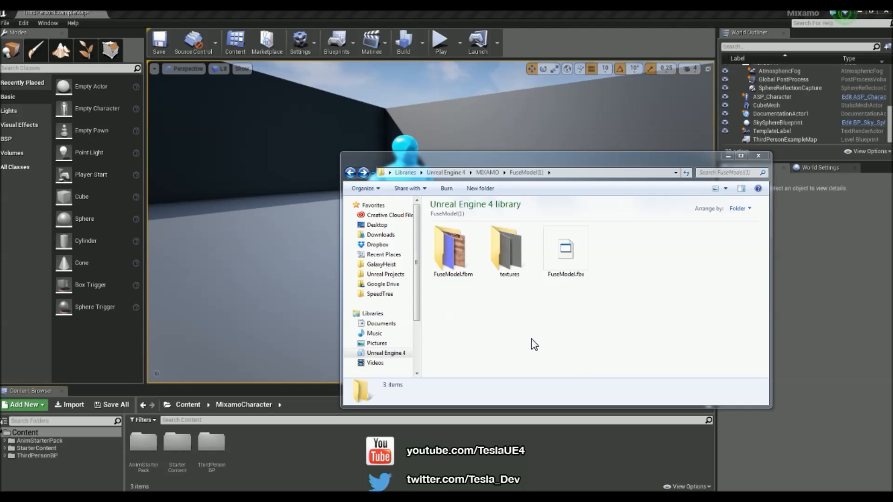
mouse_move(516, 342)
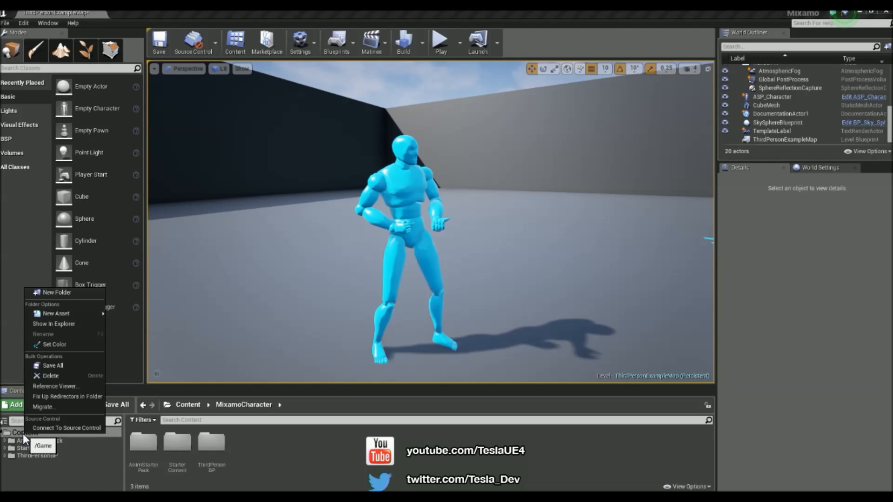
Step: Create a MixamoCharacter content folder and import FuseModel.fbx into it
click(57, 292)
text(MixamoCharacter)
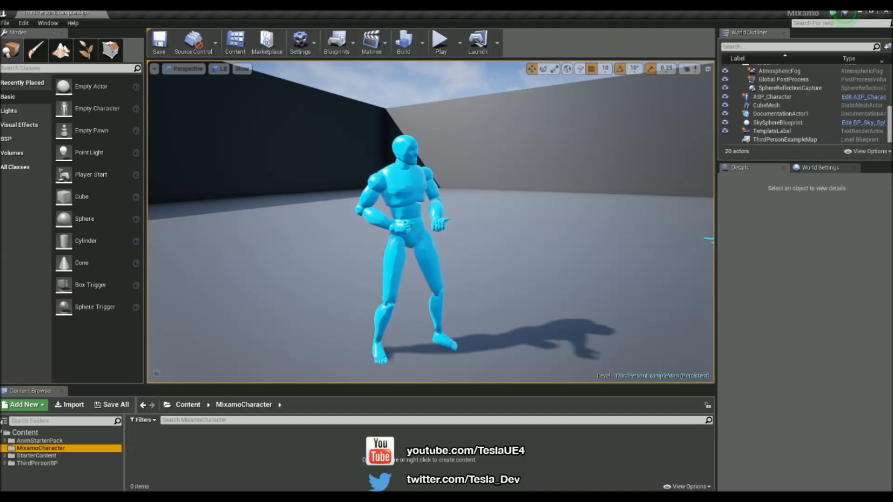
click(69, 407)
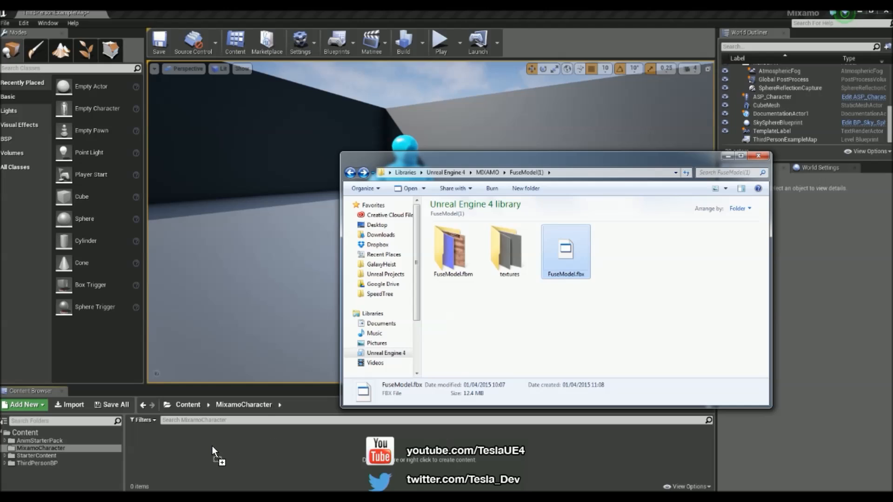
double_click(565, 248)
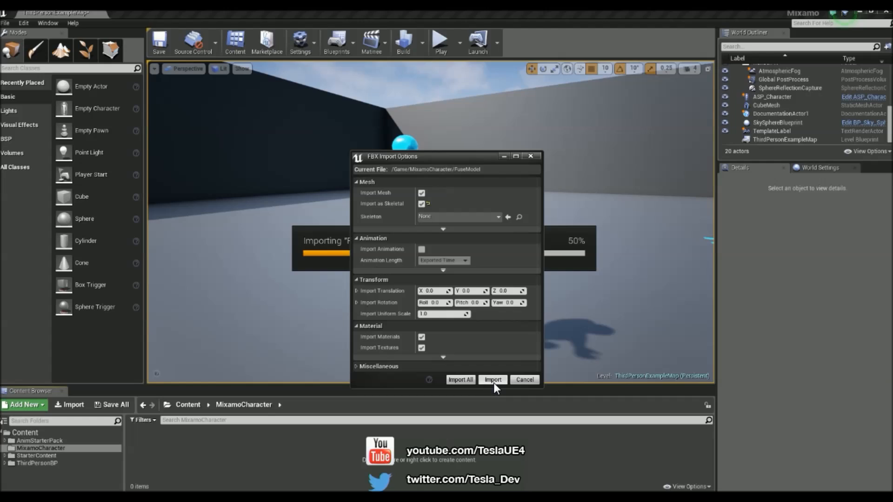
mouse_move(469, 355)
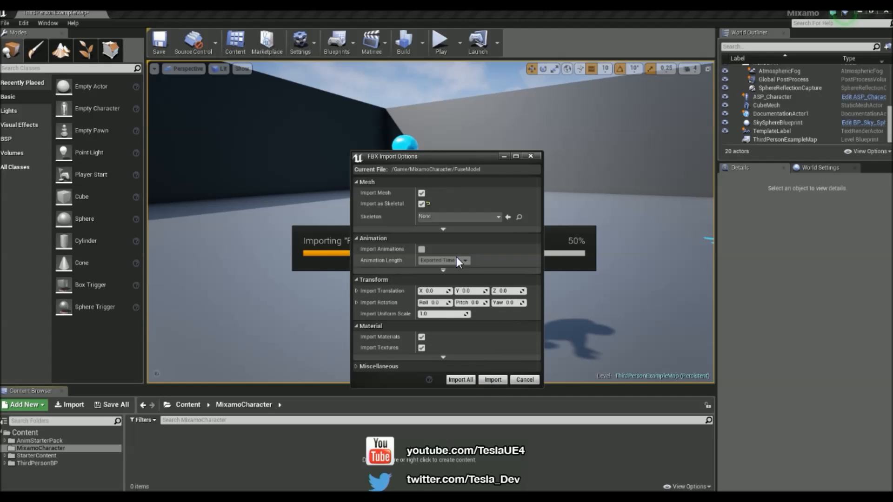
Step: Import FuseModel with HeroTPP_Skeleton chosen as the skeleton in FBX Import Options
click(498, 216)
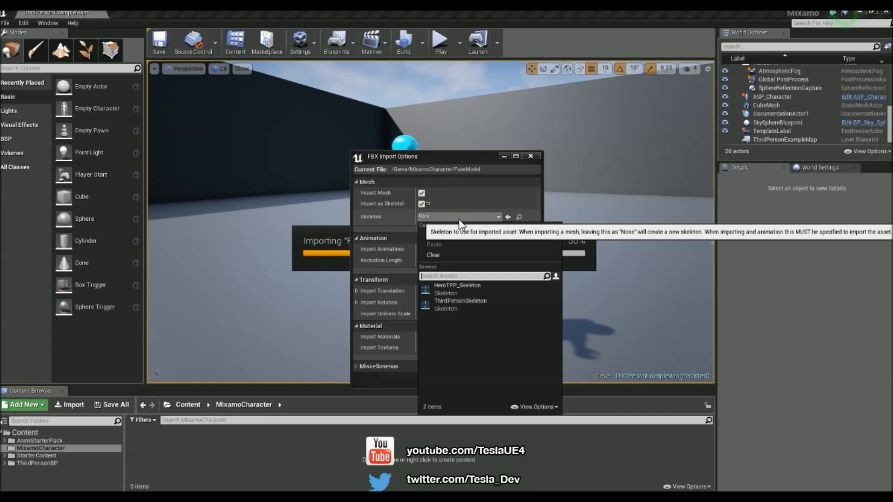
mouse_move(456, 289)
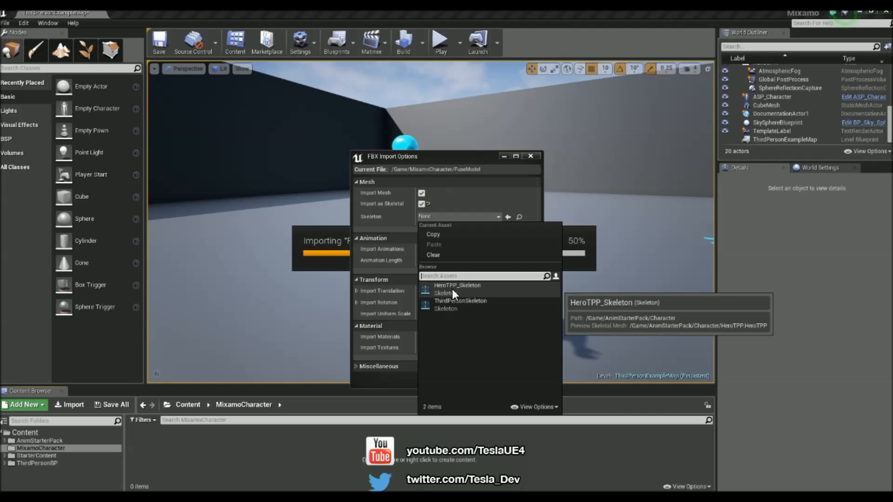
click(457, 285)
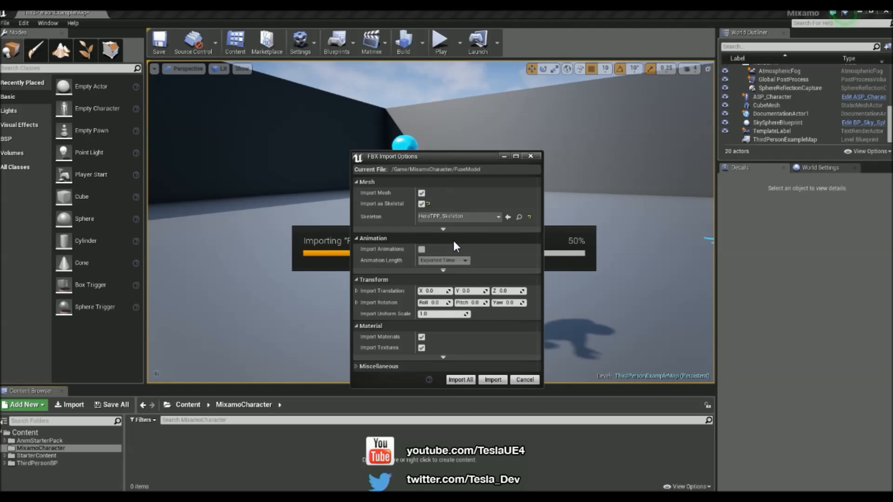
click(459, 380)
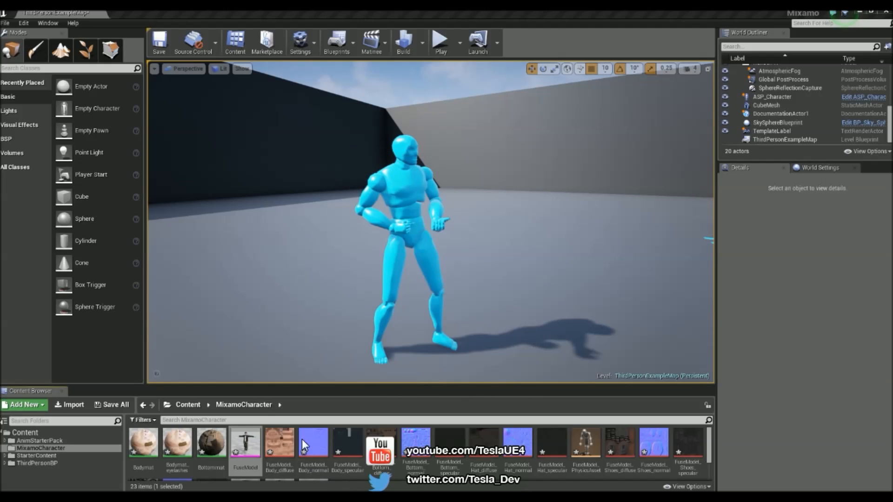
mouse_move(256, 228)
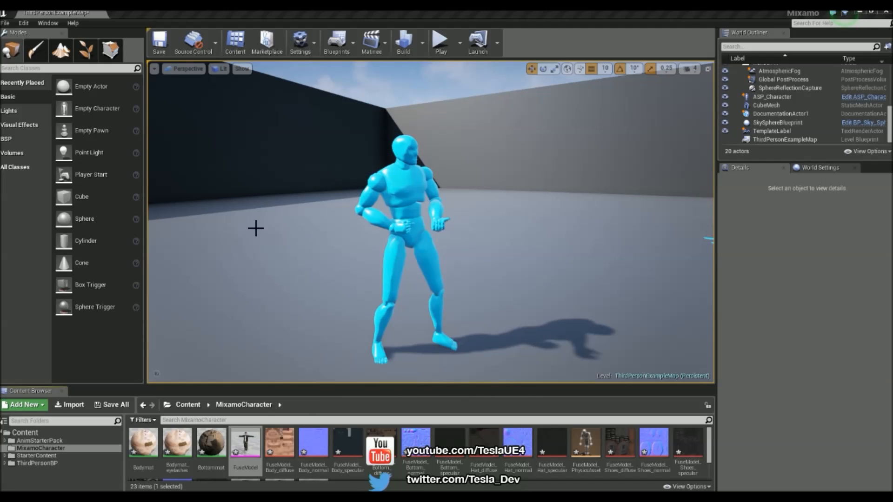
mouse_move(331, 197)
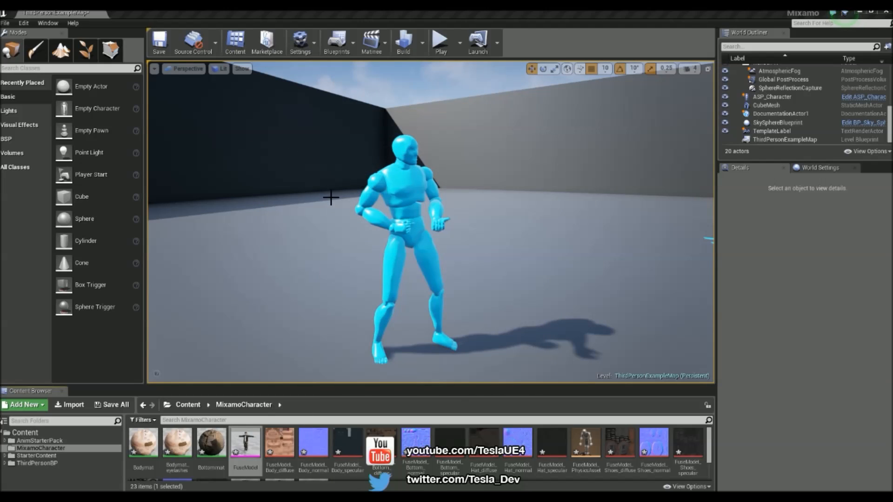
mouse_move(353, 155)
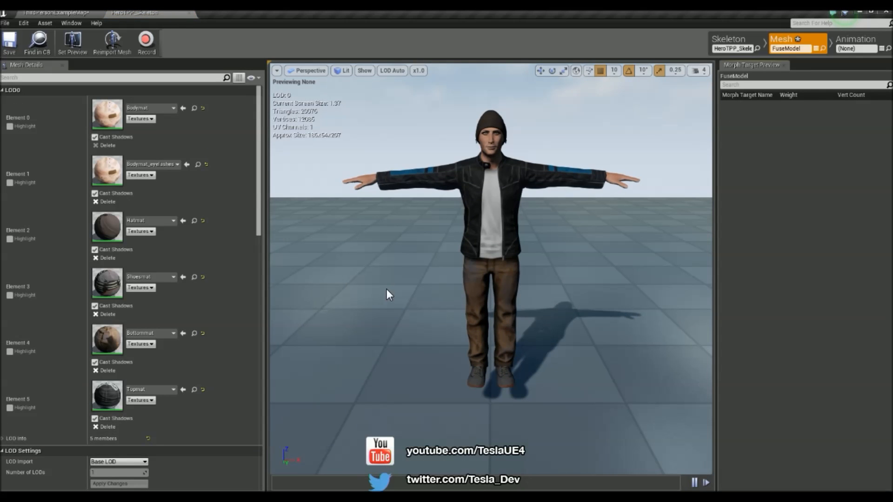
mouse_move(431, 220)
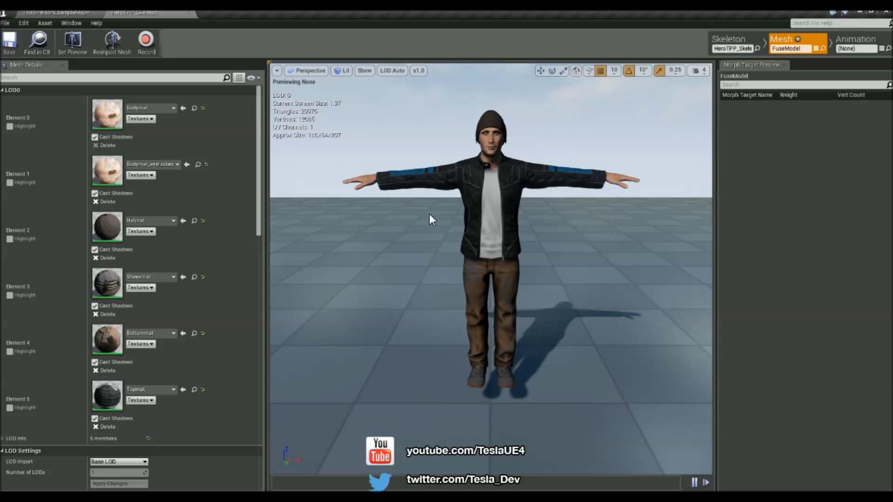
mouse_move(396, 179)
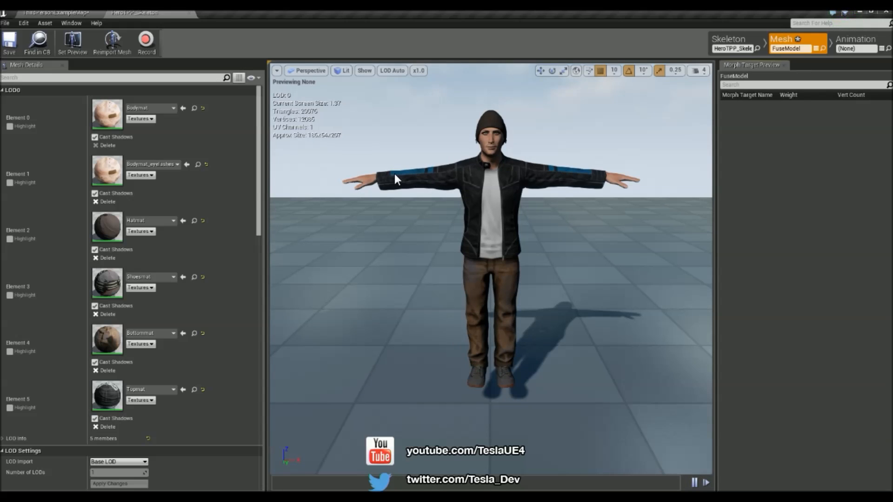
mouse_move(770, 88)
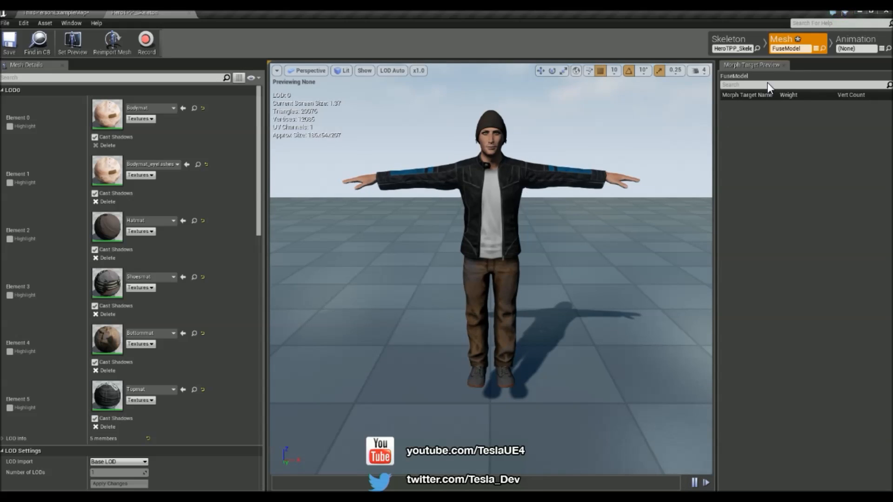
Step: Browse the skeleton's starter pack animations and preview one of them
click(855, 43)
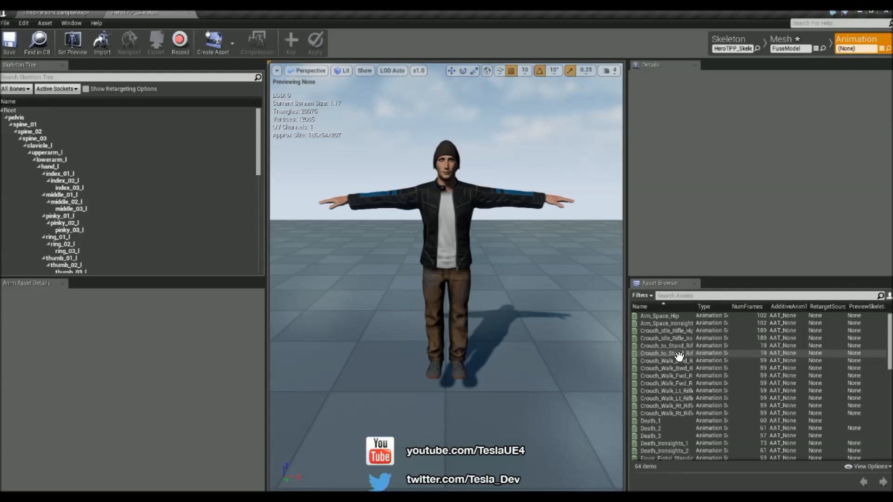
scroll(down, 3)
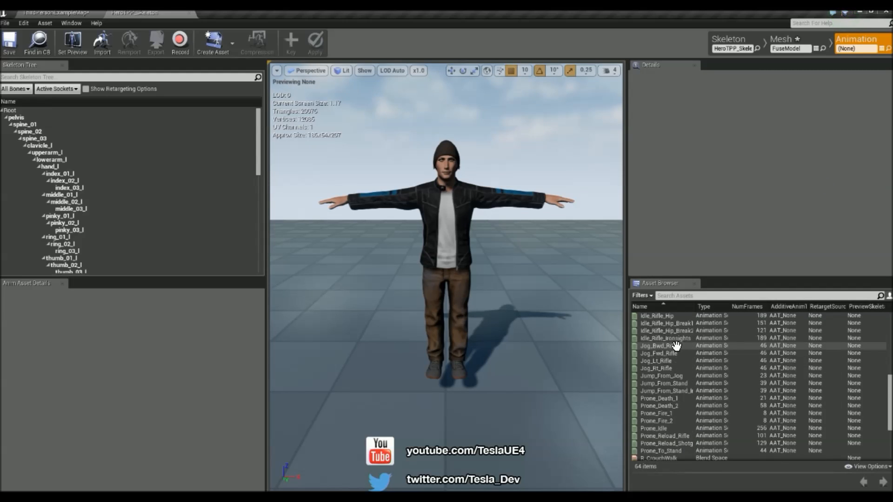
scroll(down, 3)
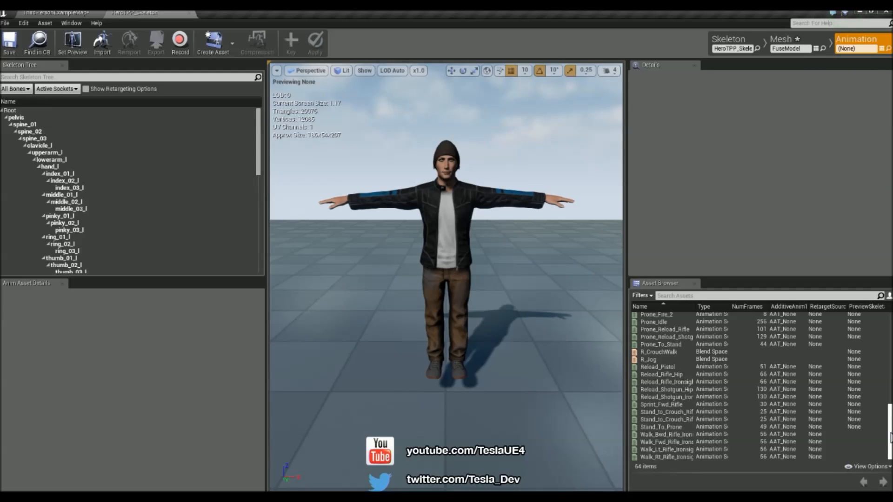
scroll(up, 3)
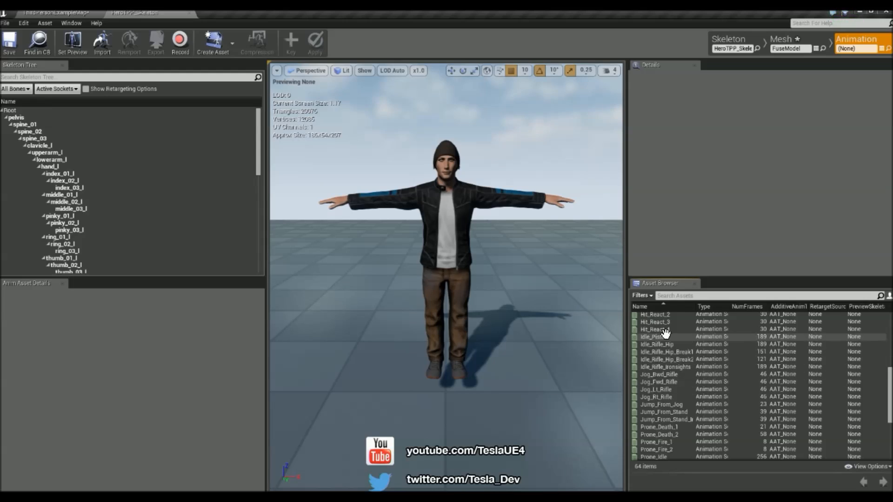
double_click(666, 360)
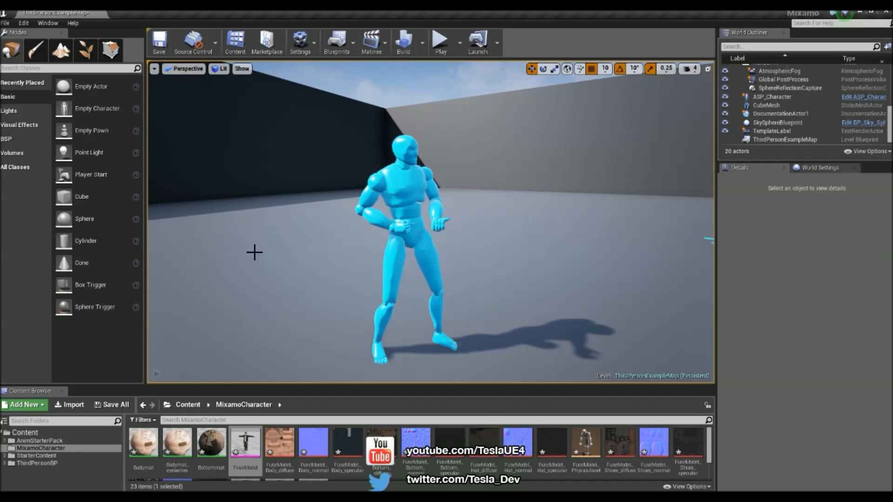
mouse_move(176, 446)
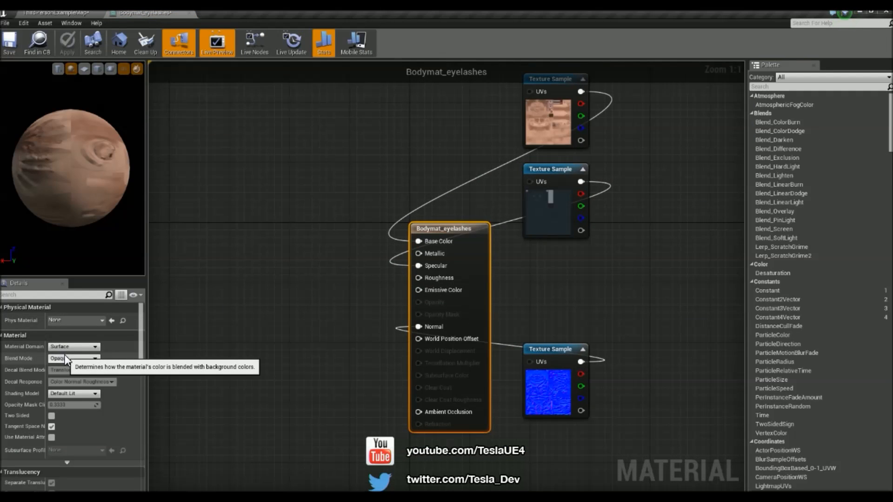
Step: Set Bodymat_eyelashes to Masked blend mode, apply, and return to the level
click(73, 358)
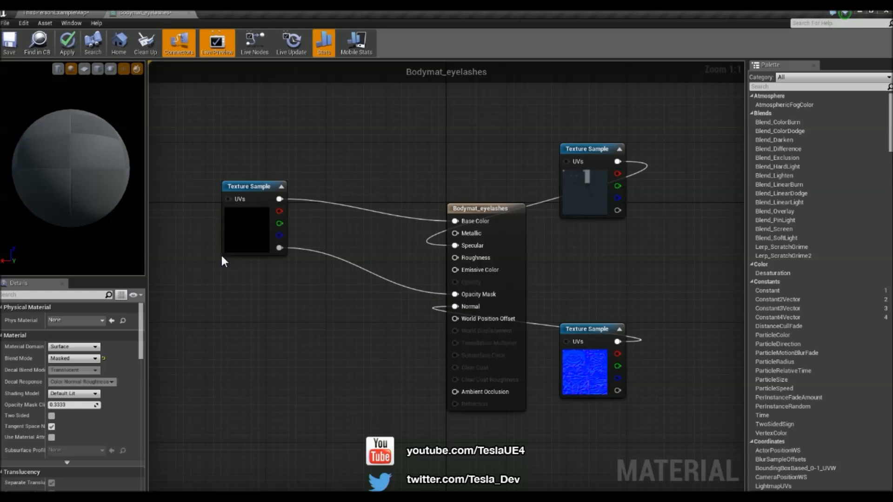
mouse_move(67, 42)
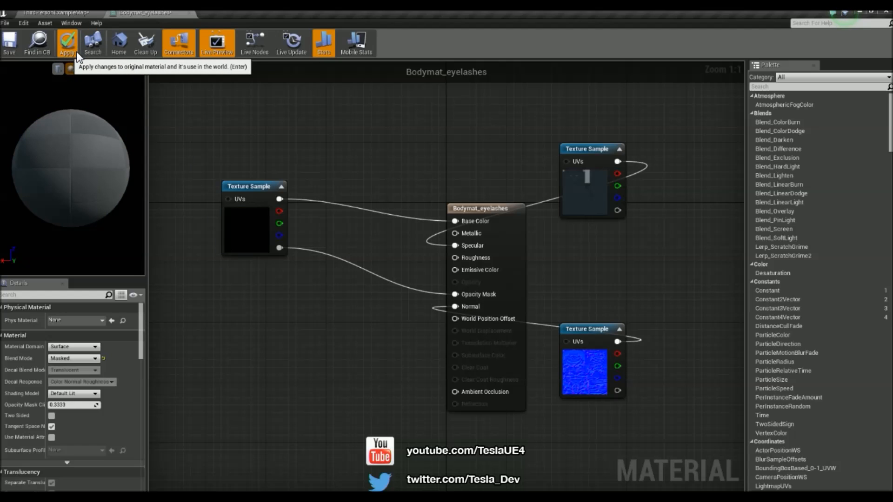
click(66, 42)
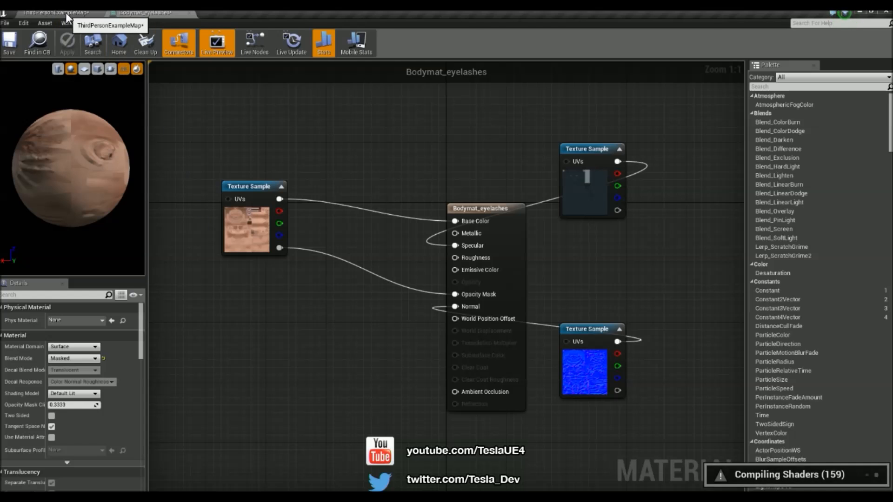
click(54, 13)
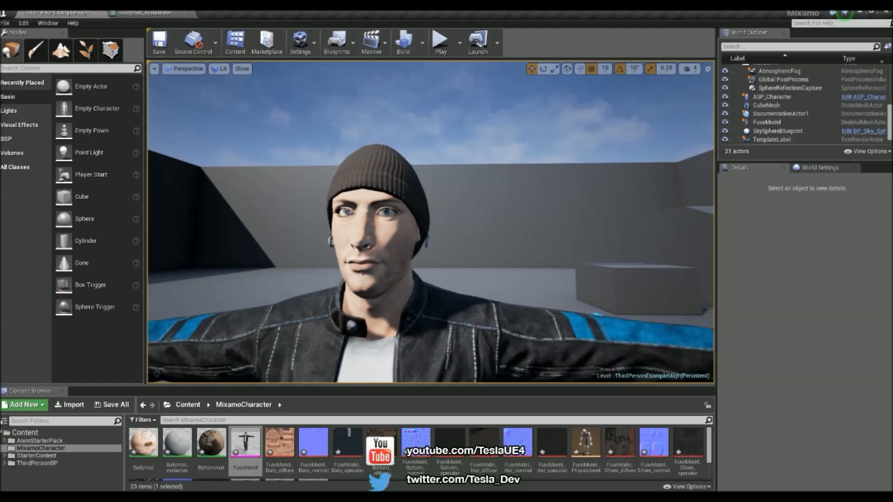
double_click(246, 443)
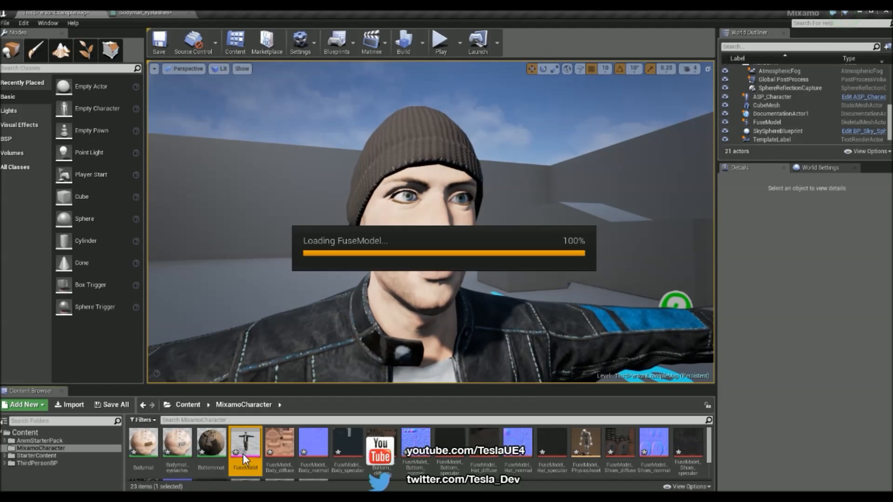
double_click(245, 444)
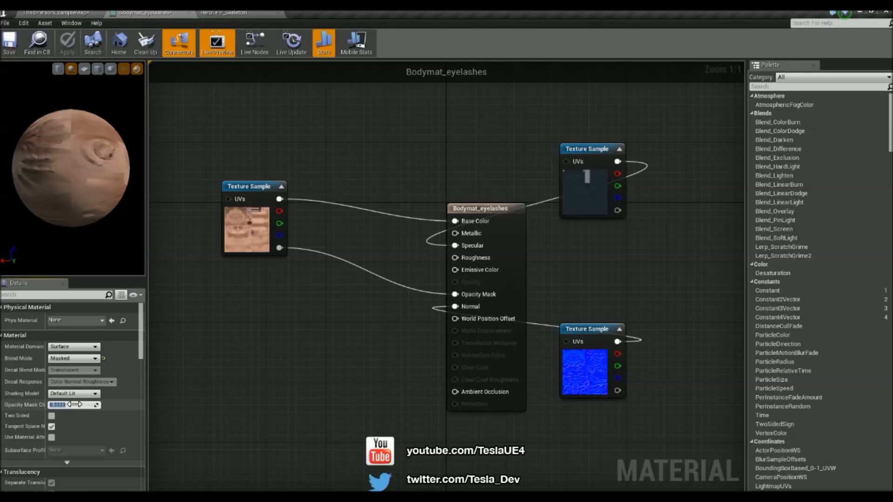
click(67, 42)
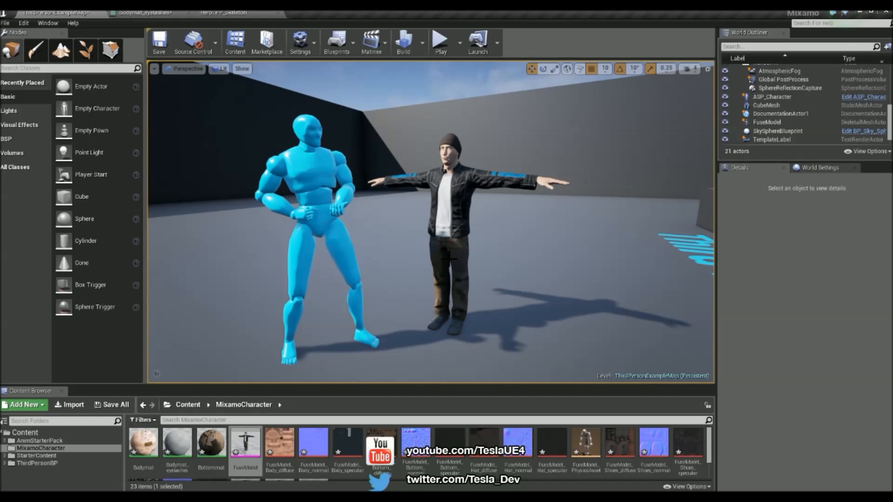
mouse_move(307, 175)
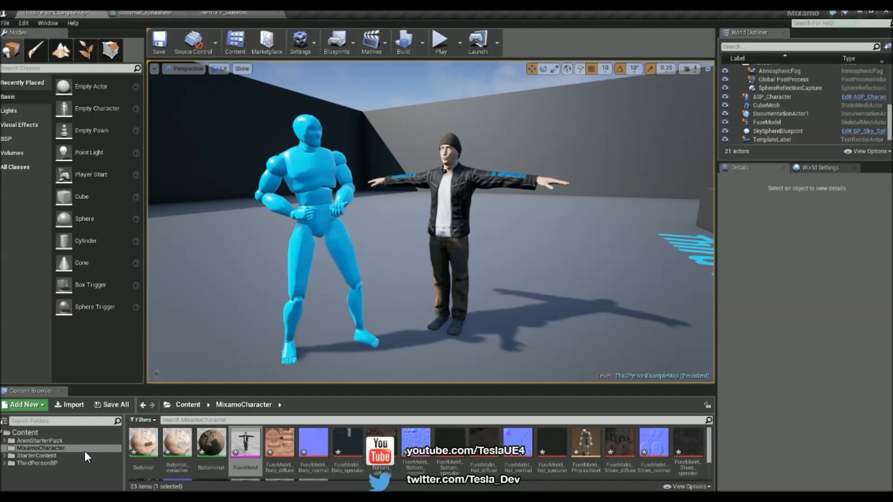
mouse_move(50, 481)
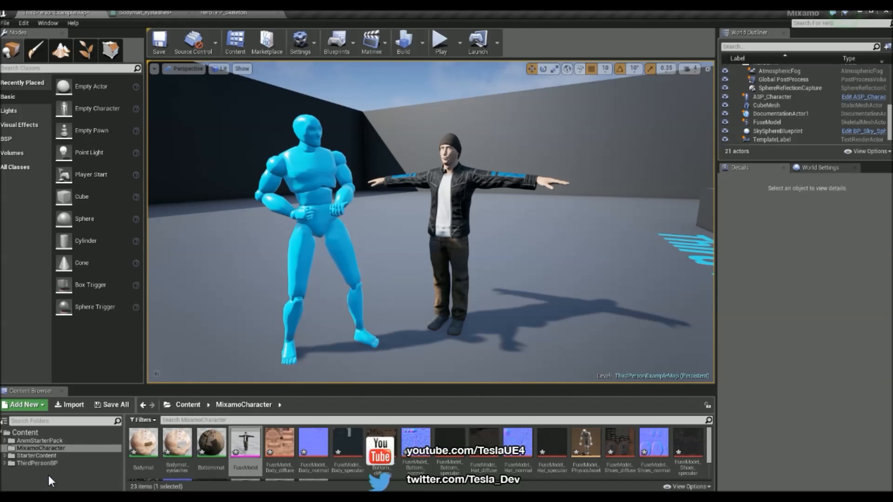
Step: Open AnimStarterPack > Character and edit the ASP_Character blueprint
click(40, 440)
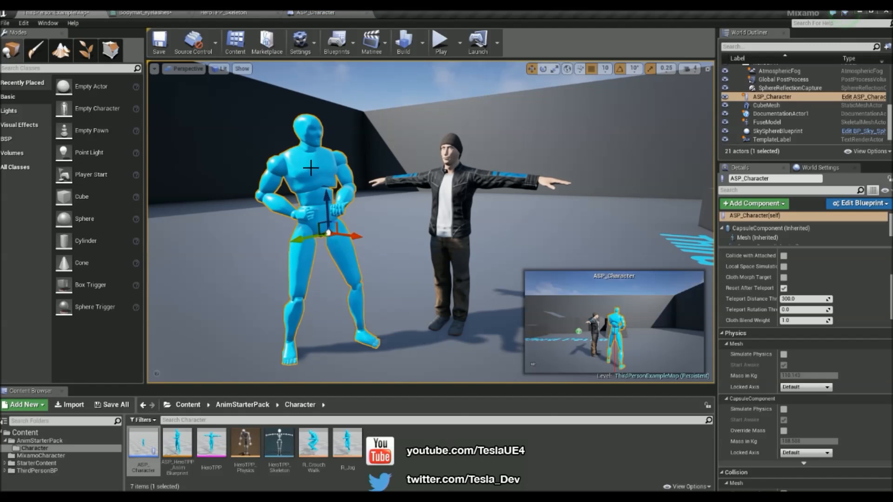
click(860, 203)
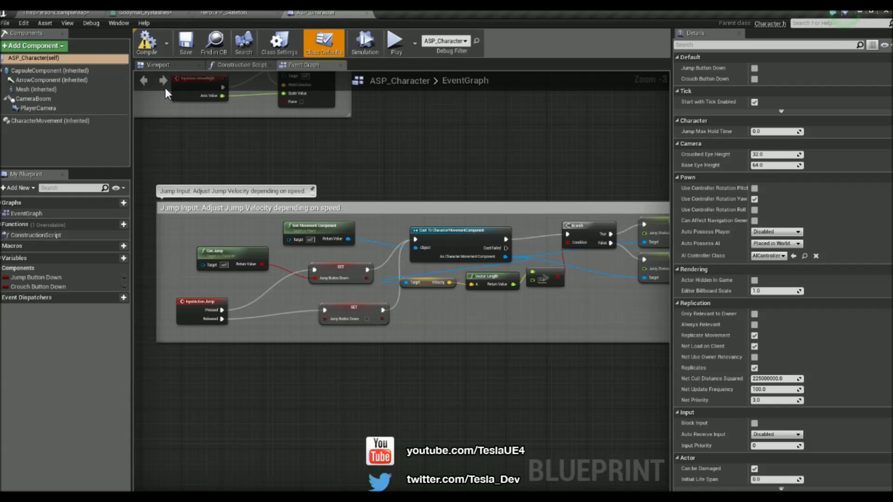
Step: Set the blueprint Mesh's Skeletal Mesh to FuseModel and compile
click(158, 64)
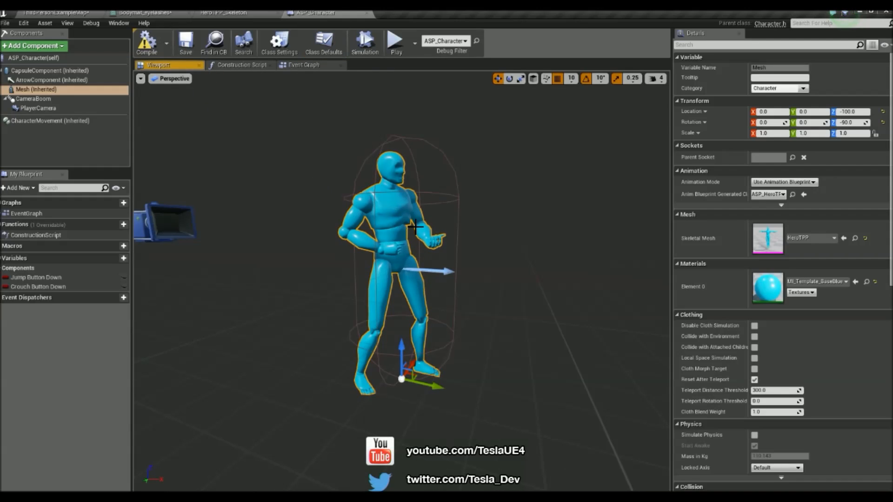
click(828, 238)
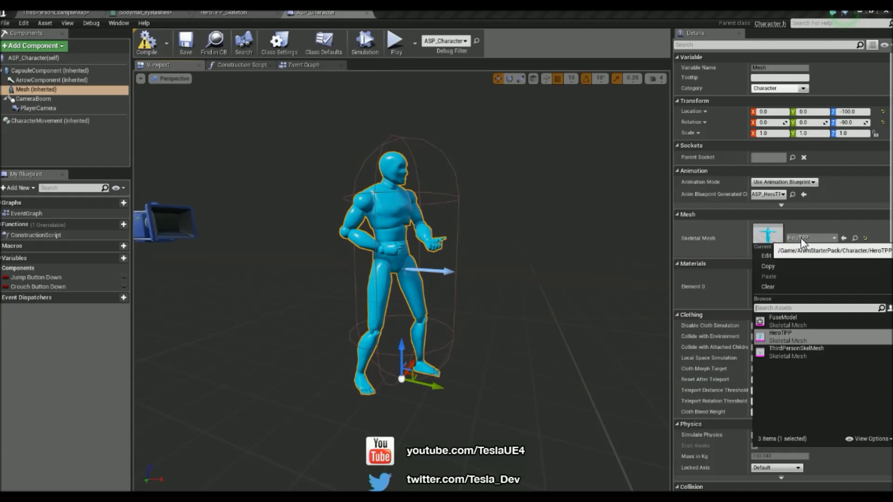
click(784, 317)
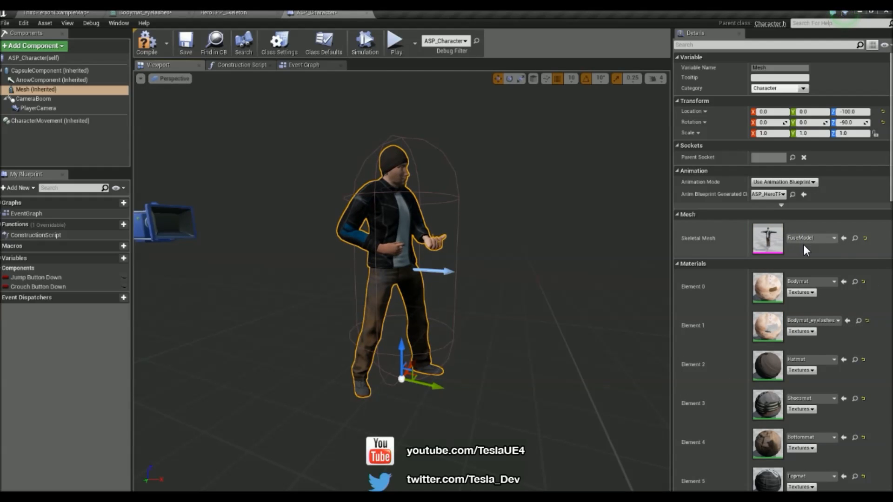
click(810, 238)
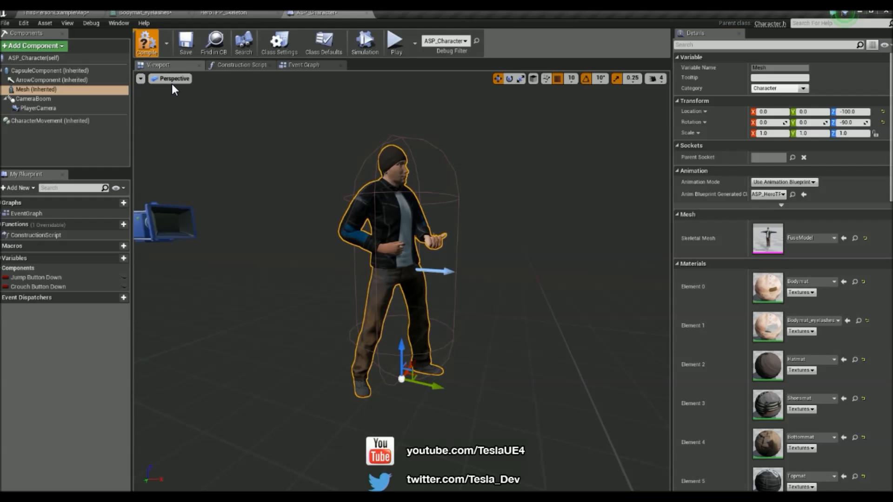
click(146, 41)
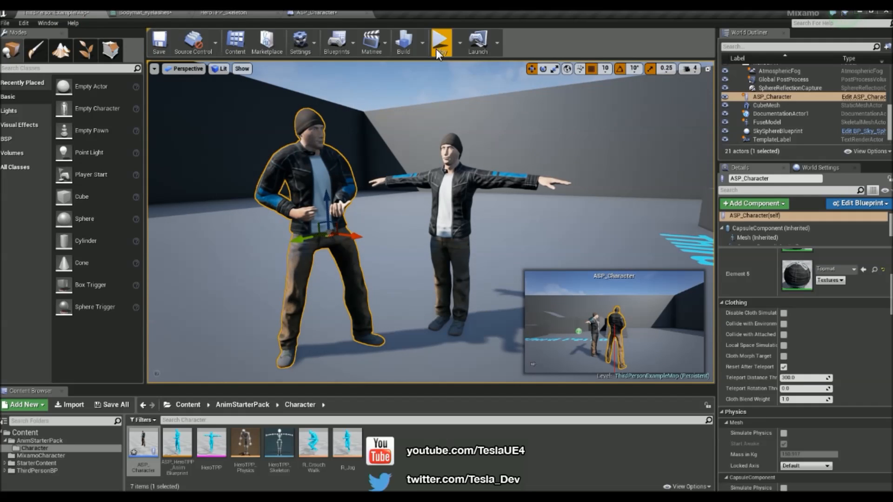
Step: Play the level to test the FuseModel-skinned character
click(440, 41)
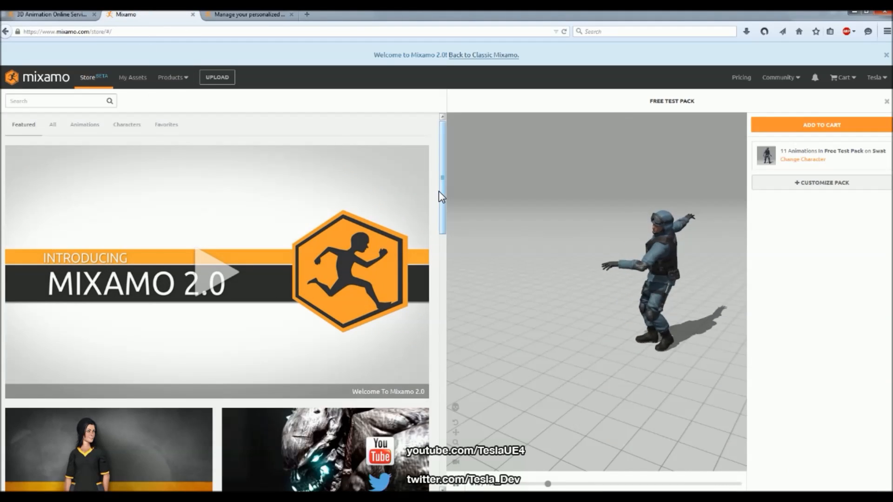
scroll(down, 3)
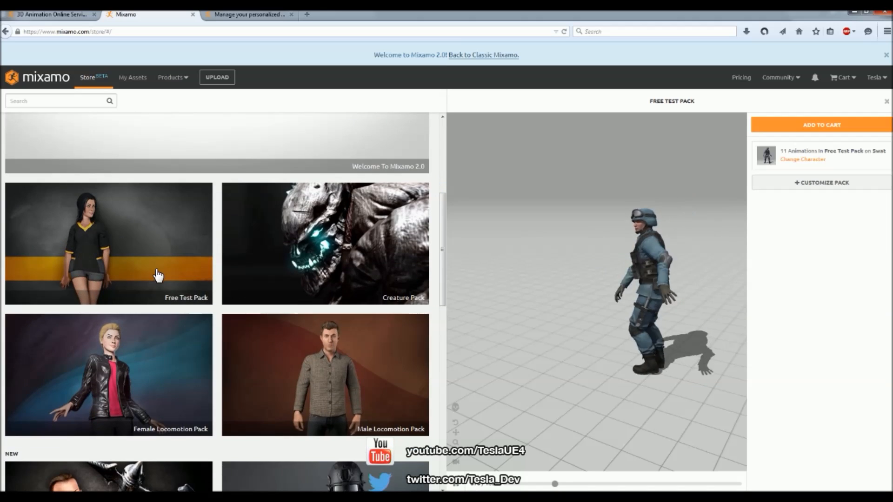
scroll(down, 3)
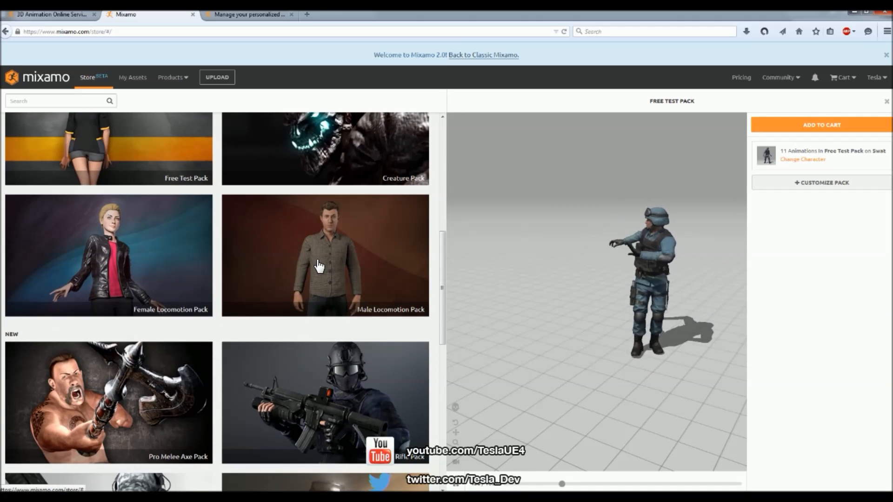
scroll(down, 3)
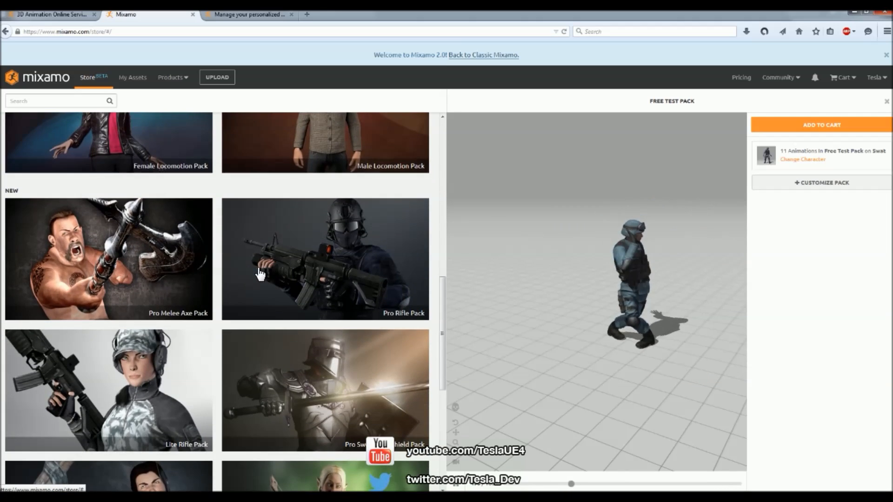
scroll(down, 3)
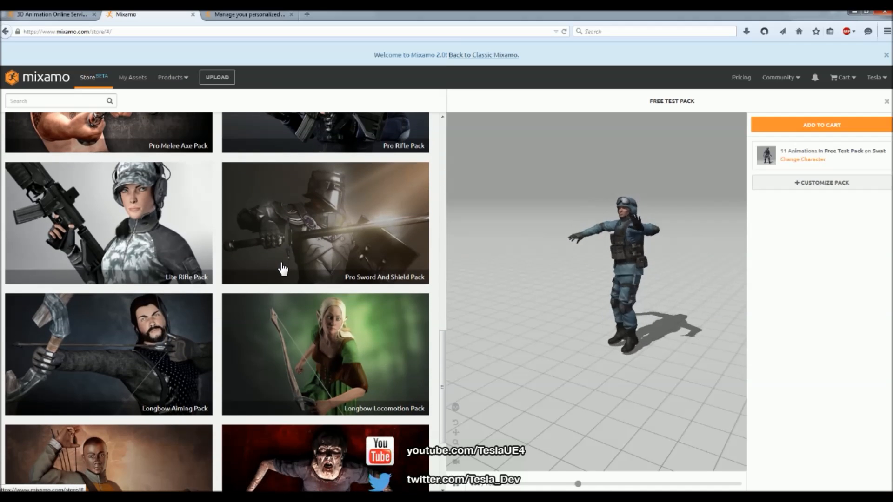